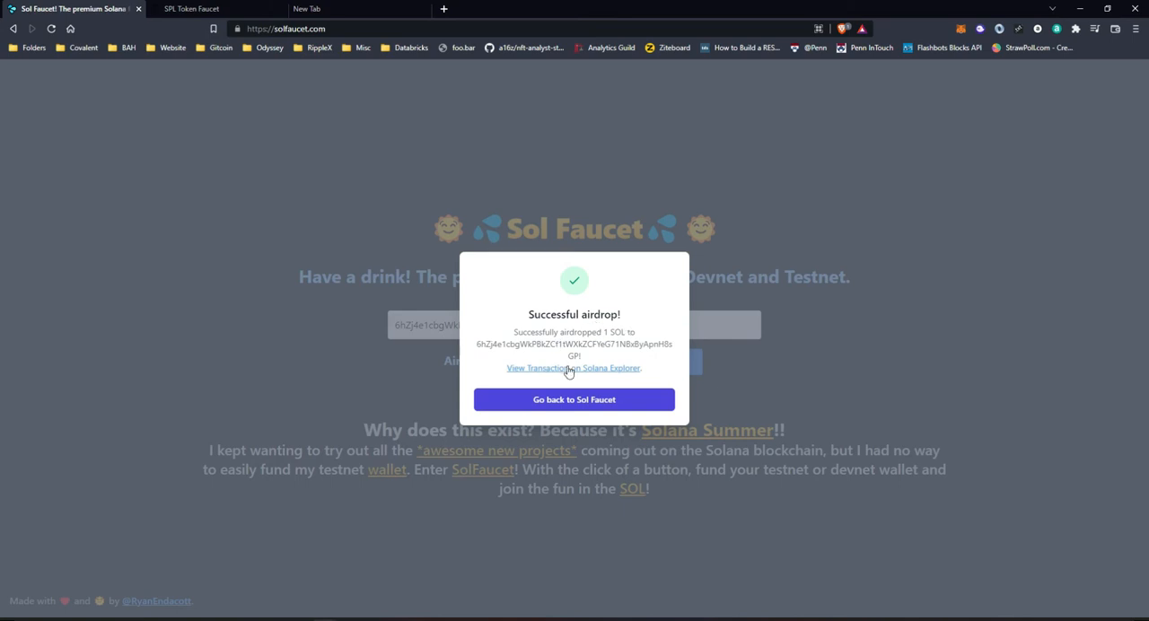
# Step: View the successful 1 SOL airdrop transaction in Solana Explorer
pyautogui.click(573, 368)
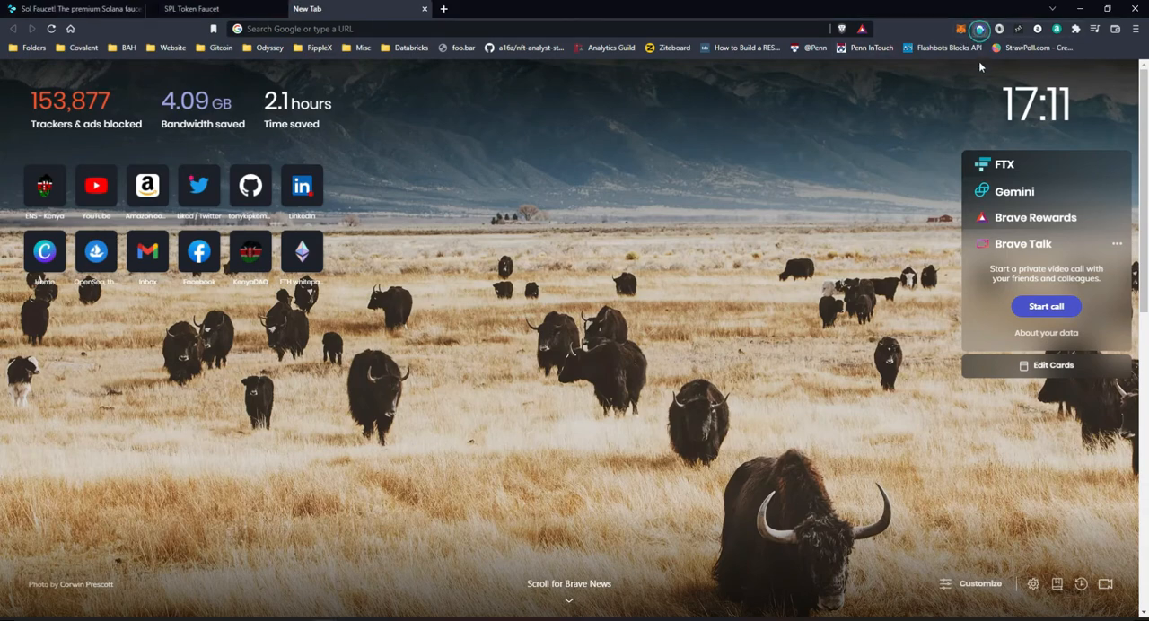
# Step: Switch Phantom to the MERCHANT account and check its 1.00696 SOL balance
pyautogui.click(980, 29)
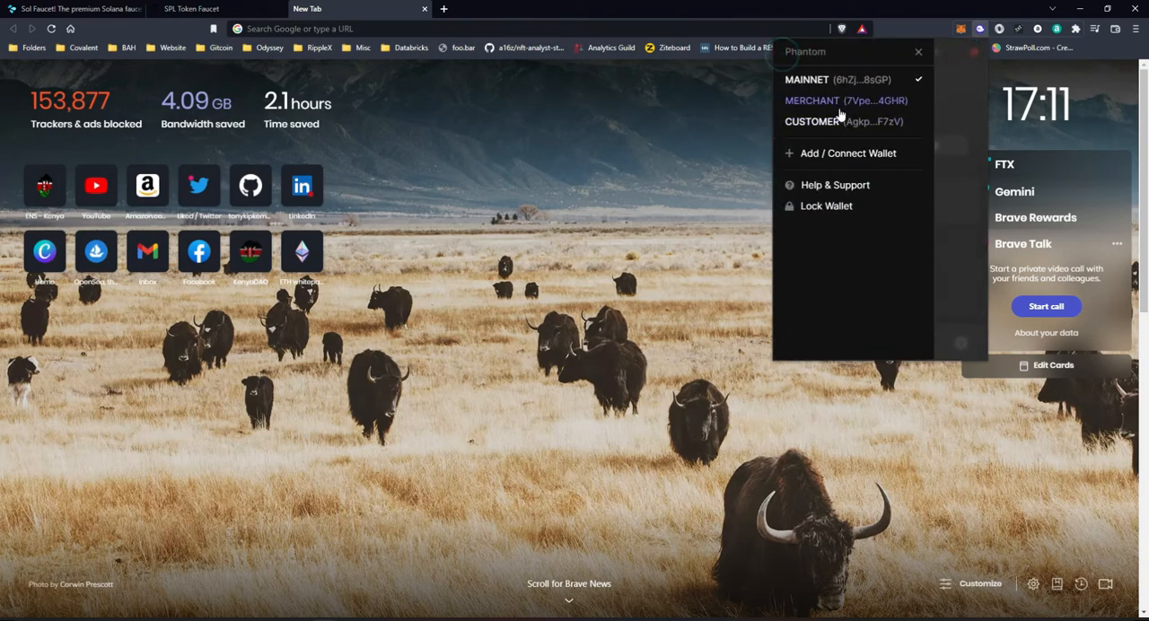
pyautogui.click(845, 99)
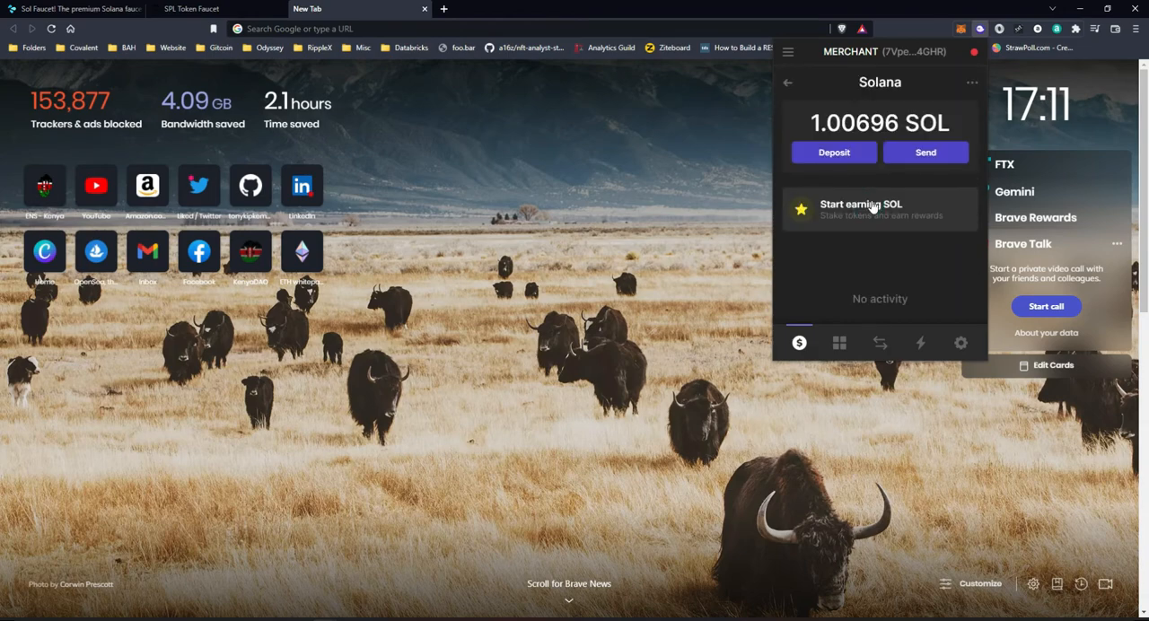
pyautogui.moveTo(871, 237)
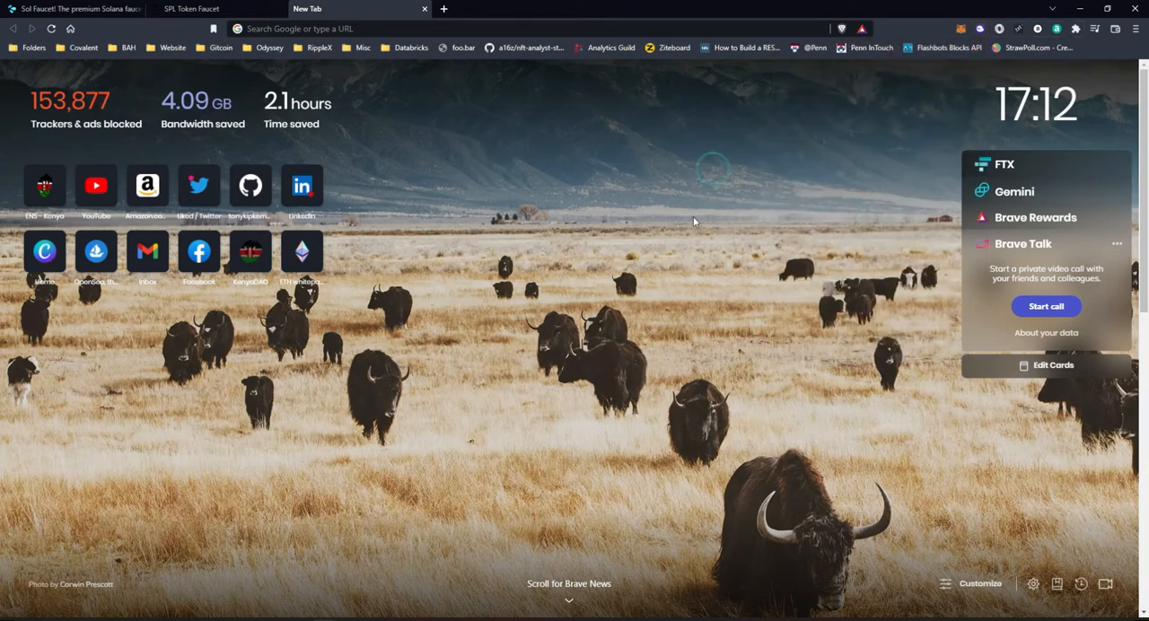
pyautogui.click(191, 7)
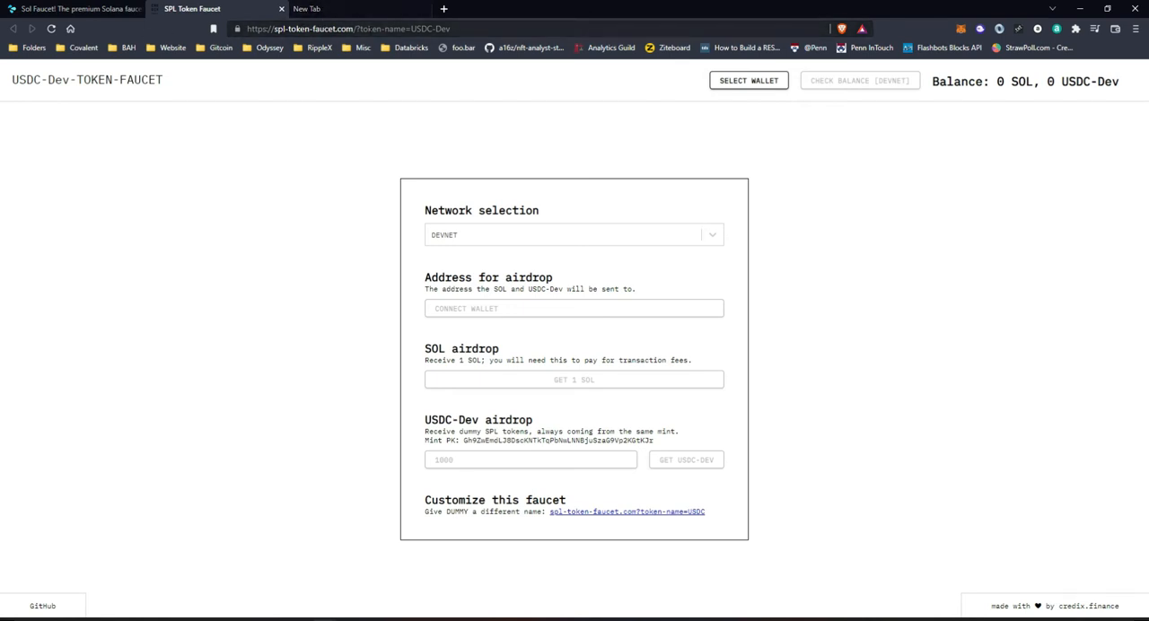
# Step: Move between the Sol Faucet and USDC-Dev token faucet pages and bring up Phantom
pyautogui.click(72, 7)
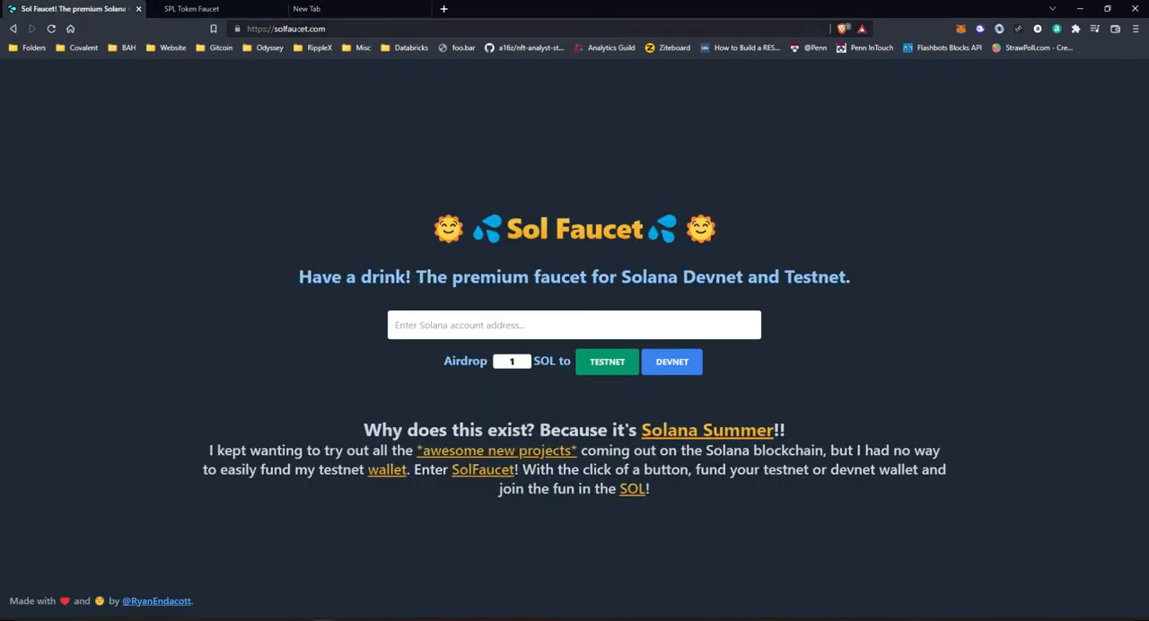
pyautogui.click(288, 29)
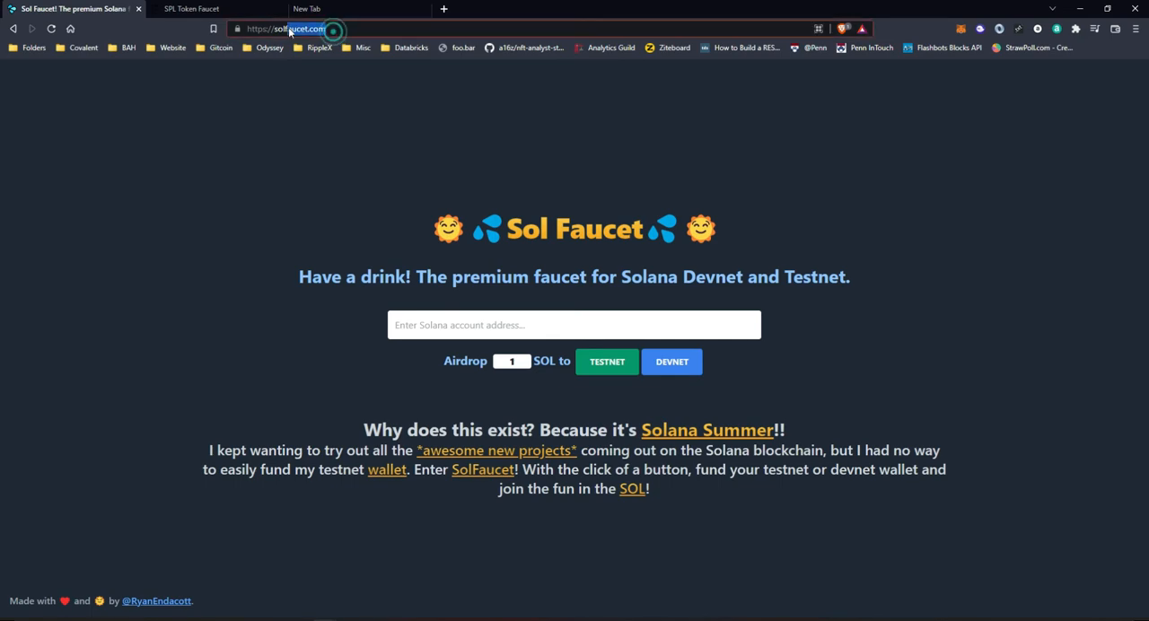
pyautogui.click(190, 9)
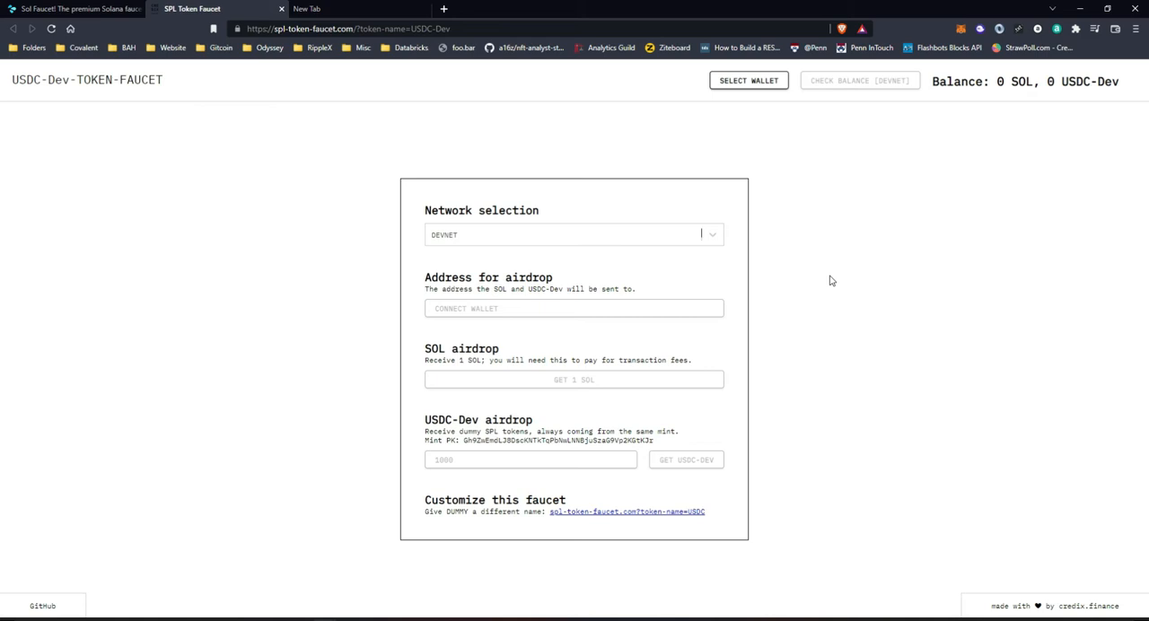
pyautogui.click(981, 28)
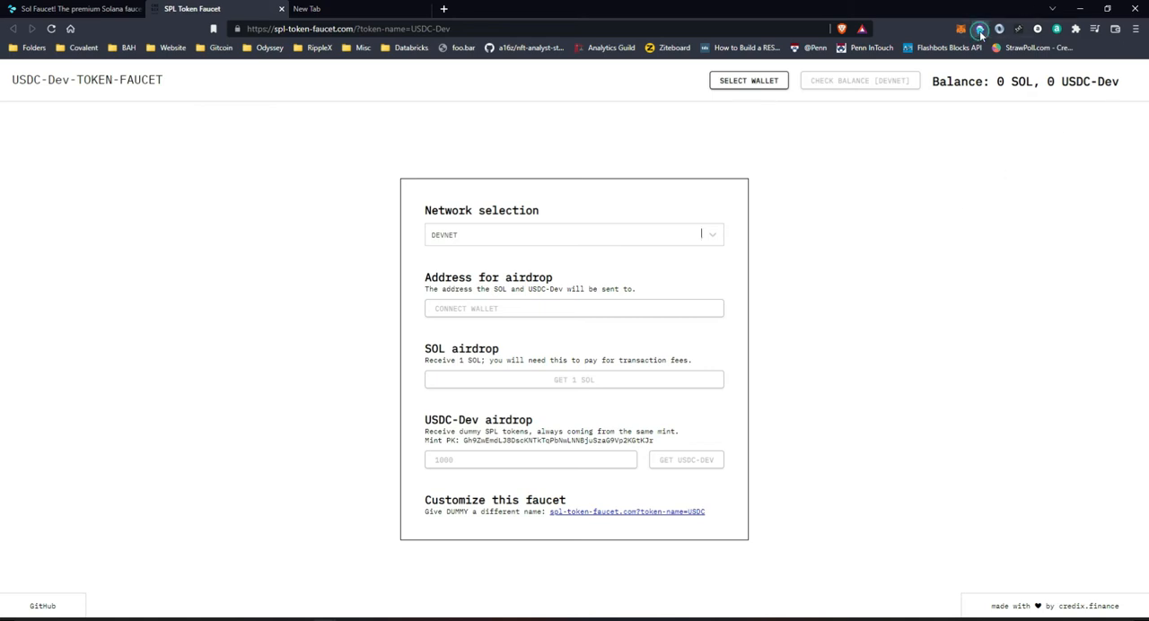
pyautogui.click(981, 28)
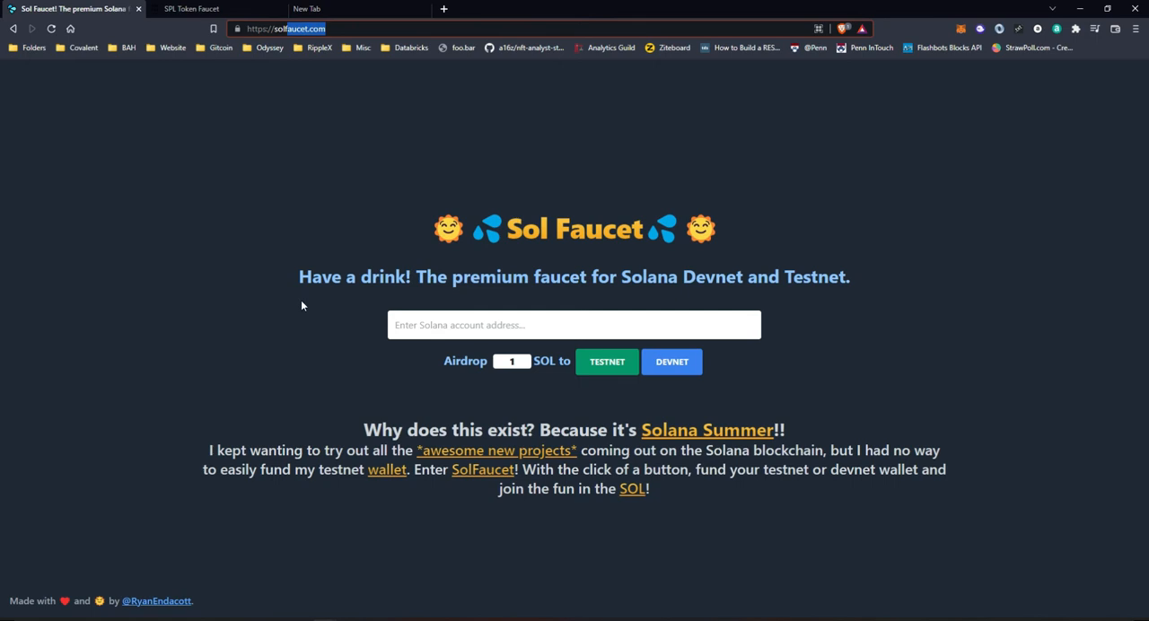
# Step: Focus the faucet's 1 SOL airdrop amount and reopen Phantom on the MAINNET account
pyautogui.click(575, 325)
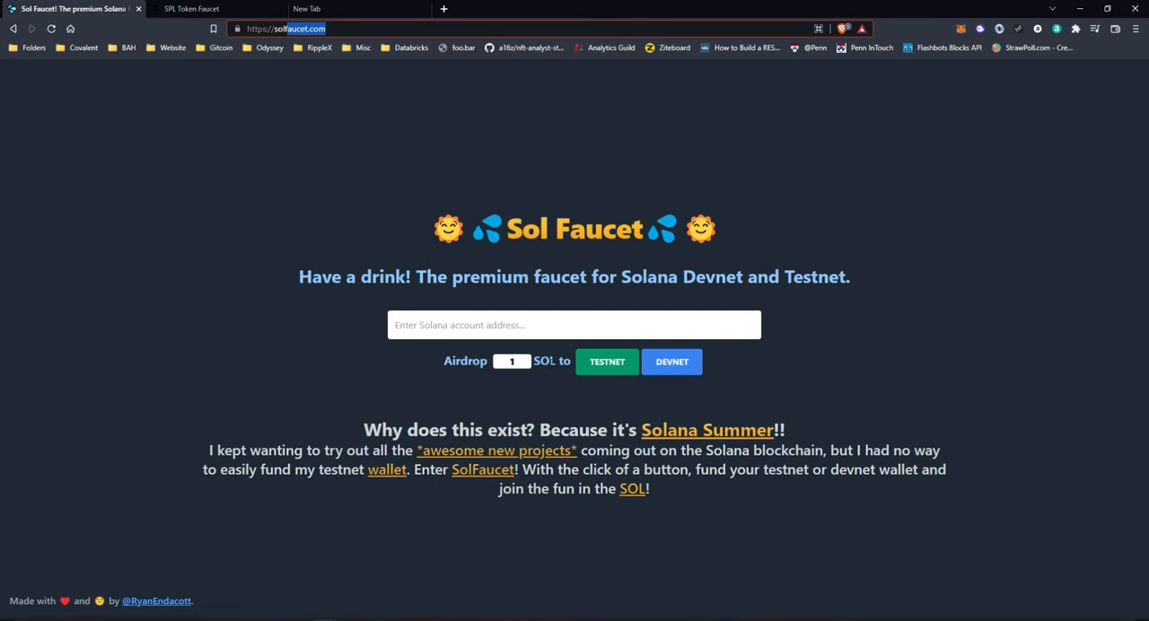
pyautogui.click(512, 361)
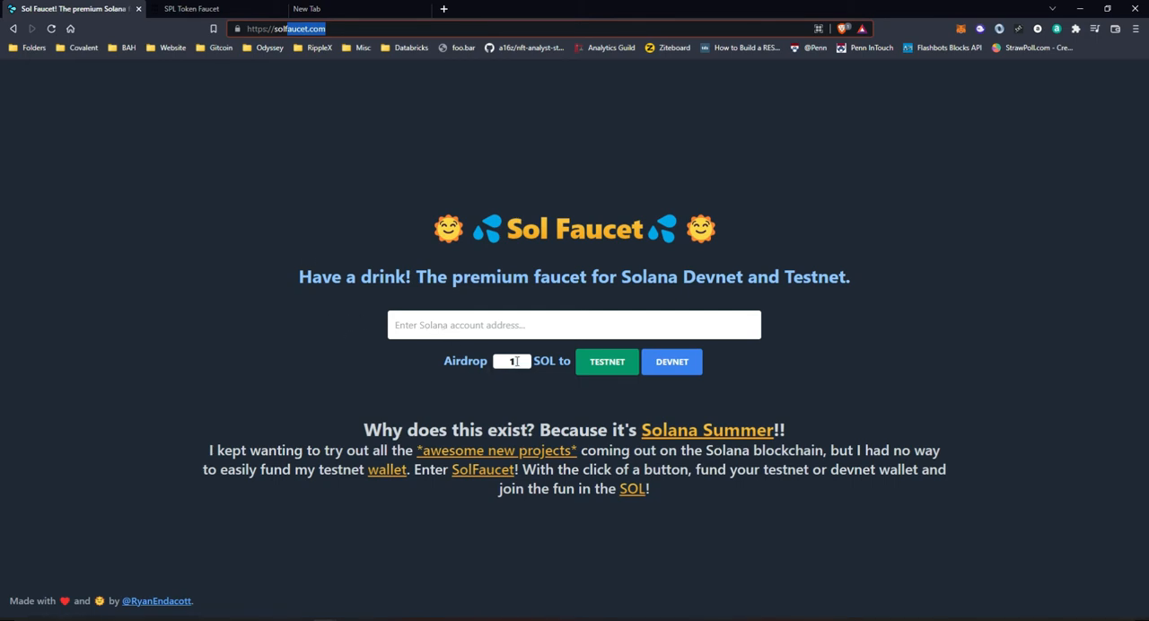
pyautogui.click(512, 361)
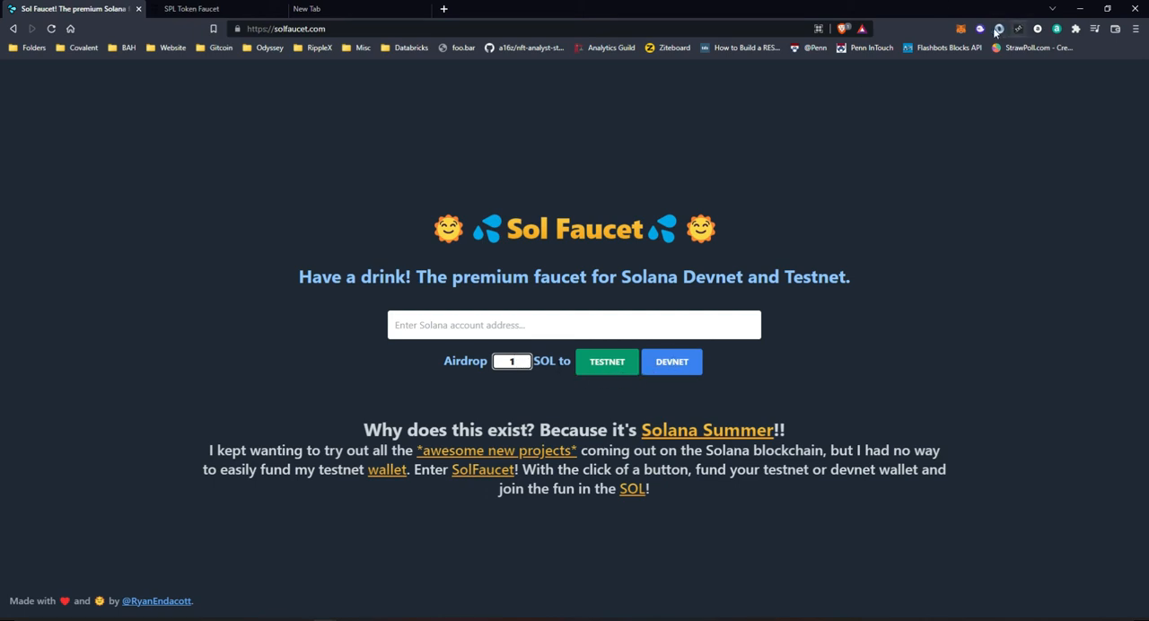
pyautogui.click(980, 29)
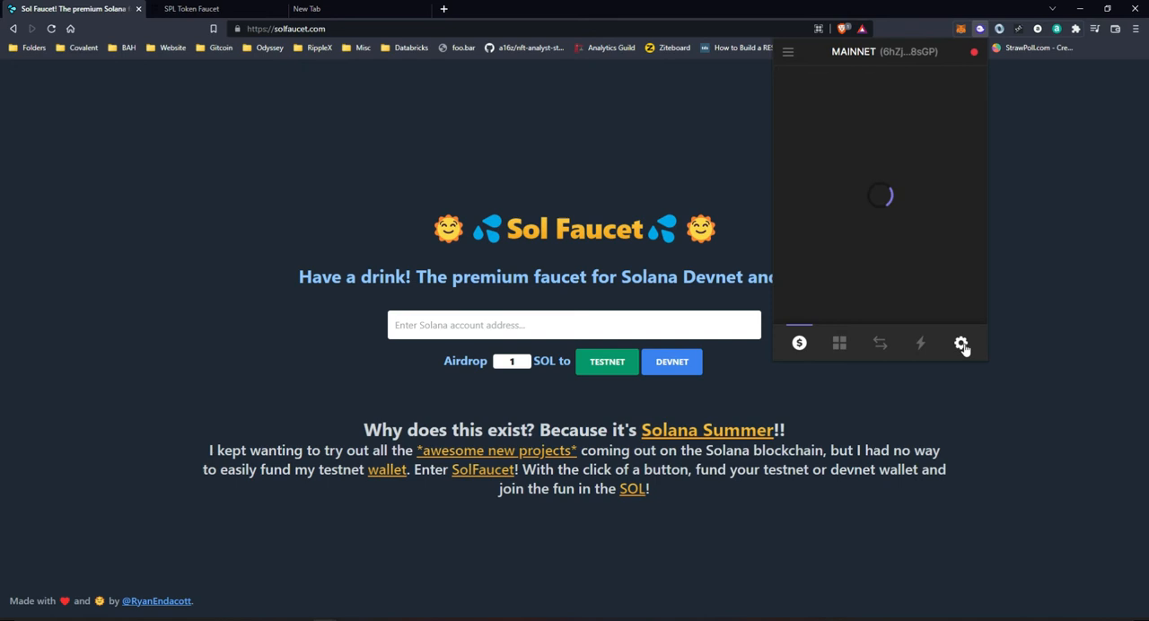
# Step: In Phantom settings, change the network to Devnet
pyautogui.click(960, 343)
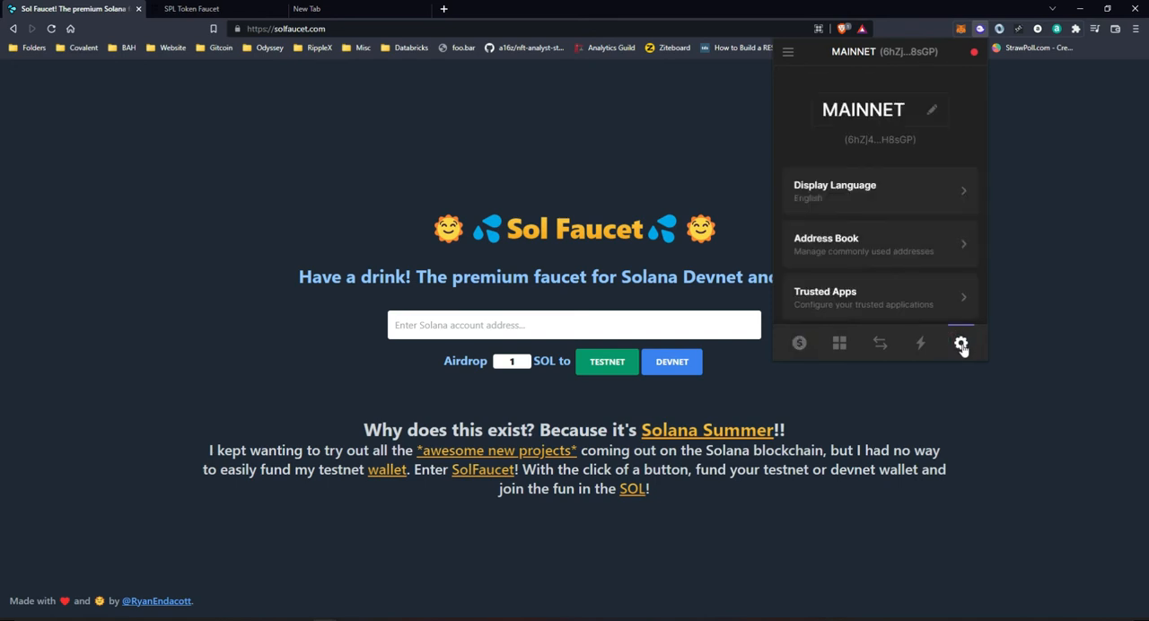
pyautogui.moveTo(960, 350)
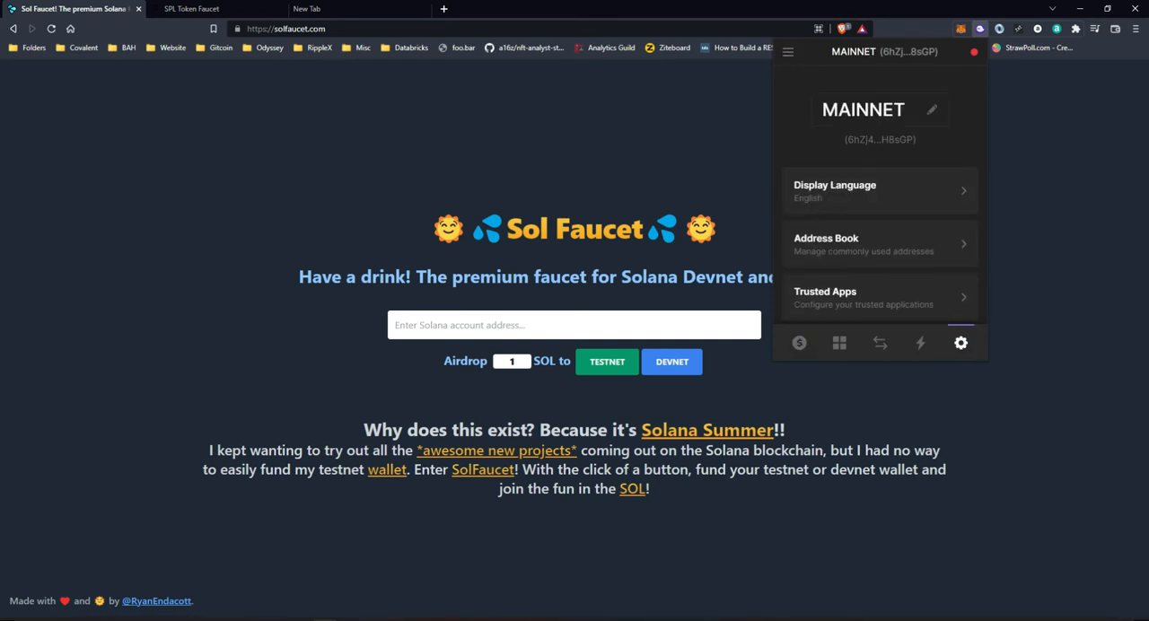
pyautogui.scroll(-3)
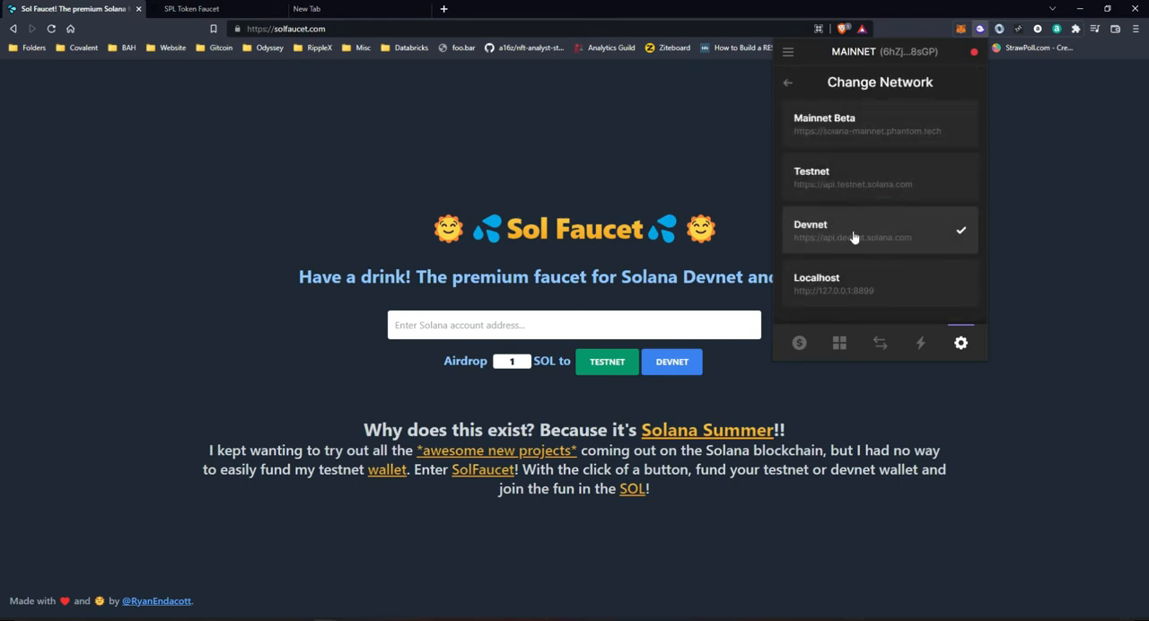
pyautogui.moveTo(877, 125)
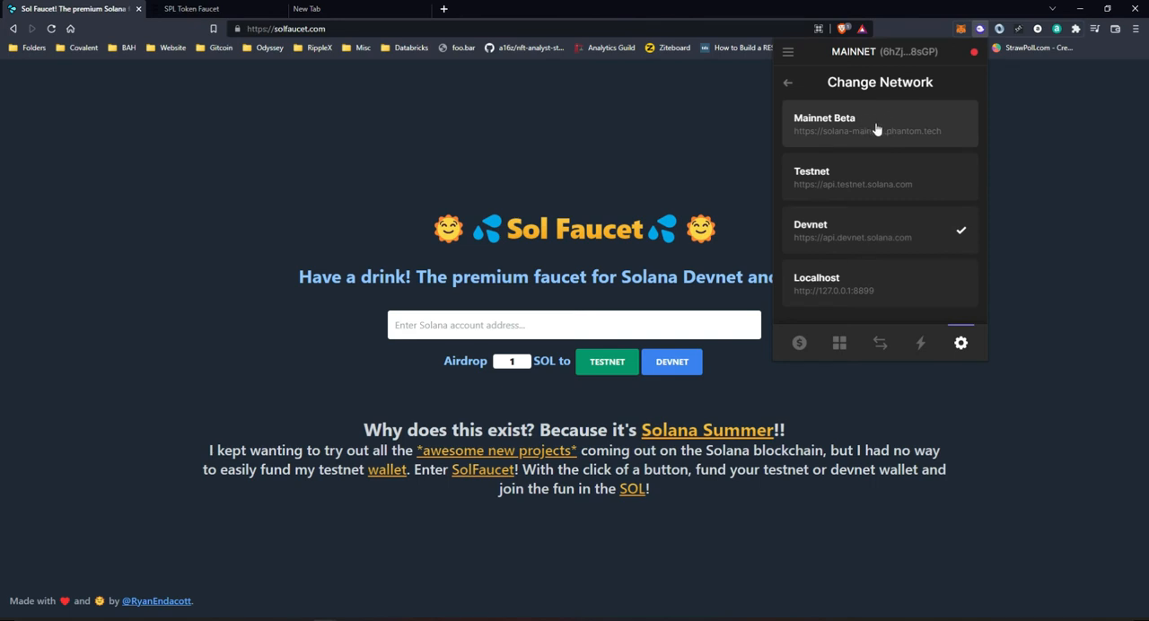
pyautogui.moveTo(837, 143)
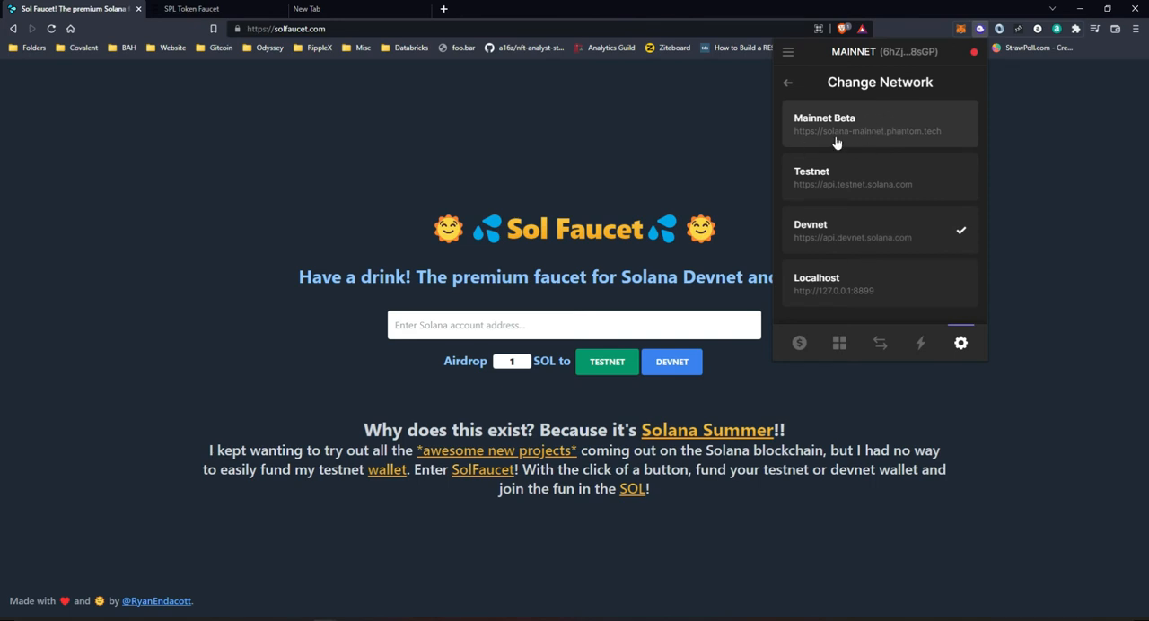
pyautogui.moveTo(819, 237)
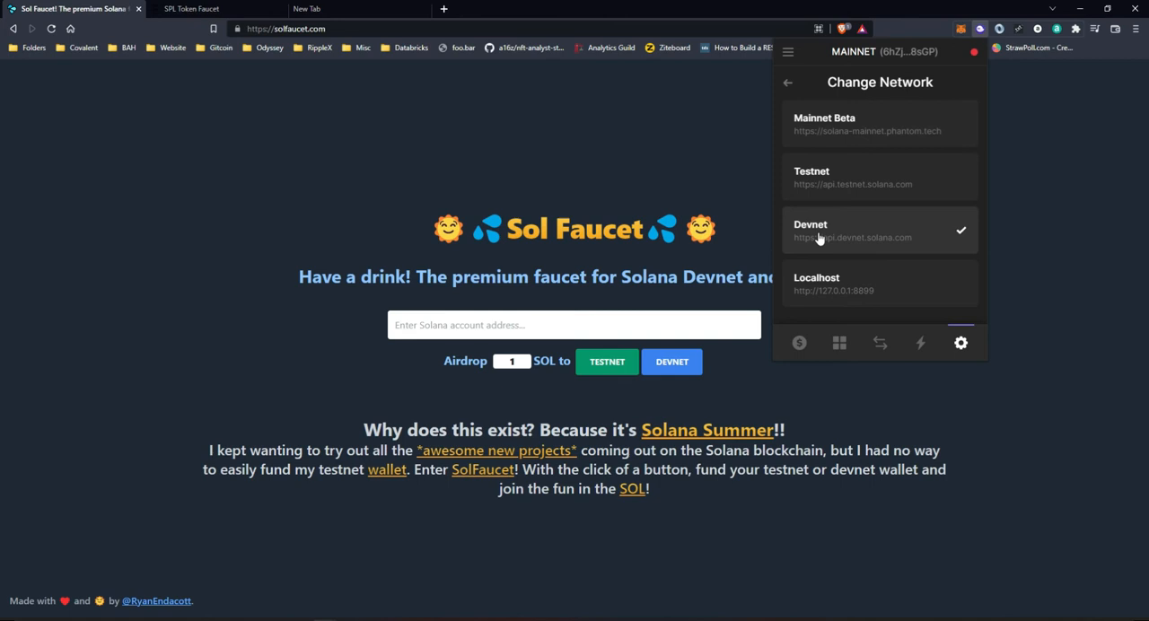
pyautogui.moveTo(909, 237)
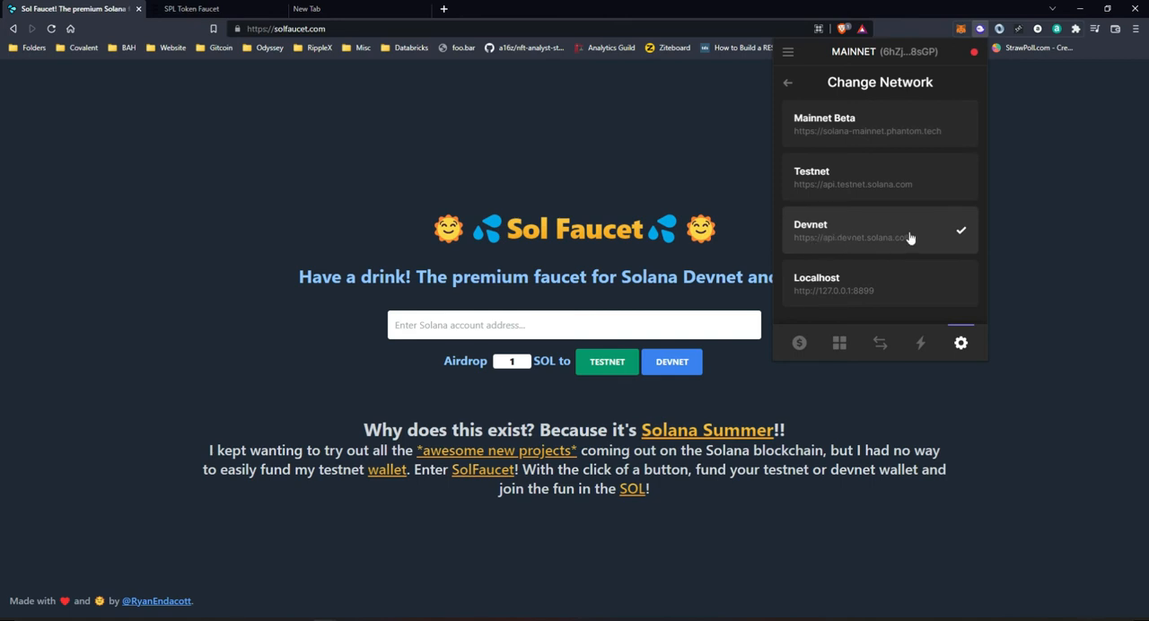
pyautogui.moveTo(914, 179)
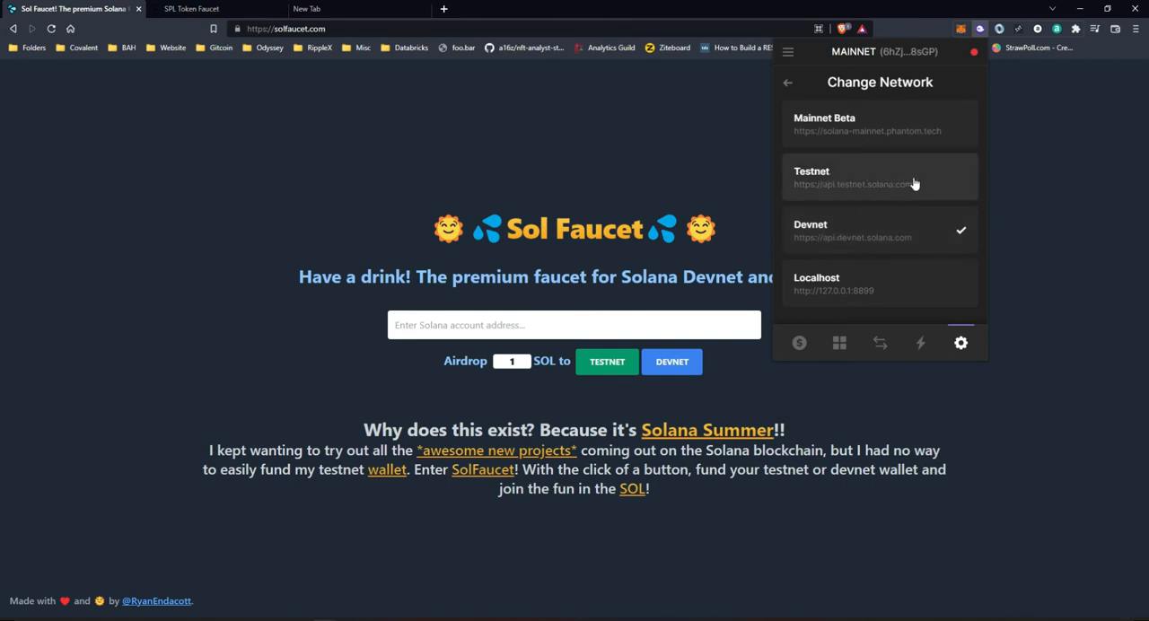
pyautogui.moveTo(884, 232)
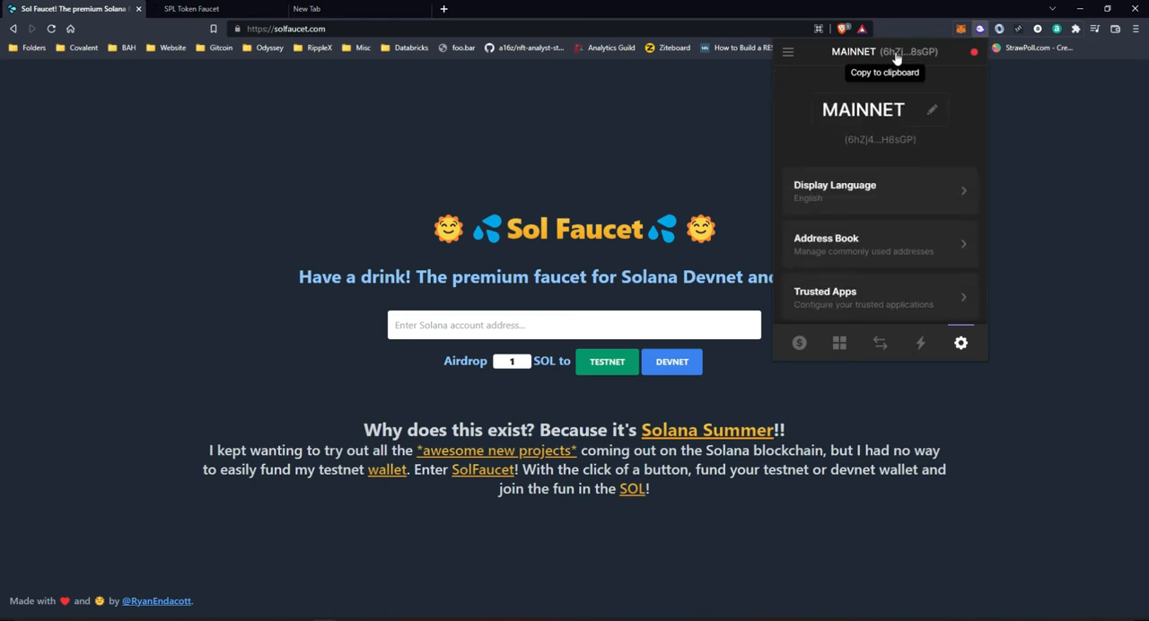
# Step: Paste the Phantom wallet address into the faucet and airdrop 1 SOL on Devnet
pyautogui.click(883, 50)
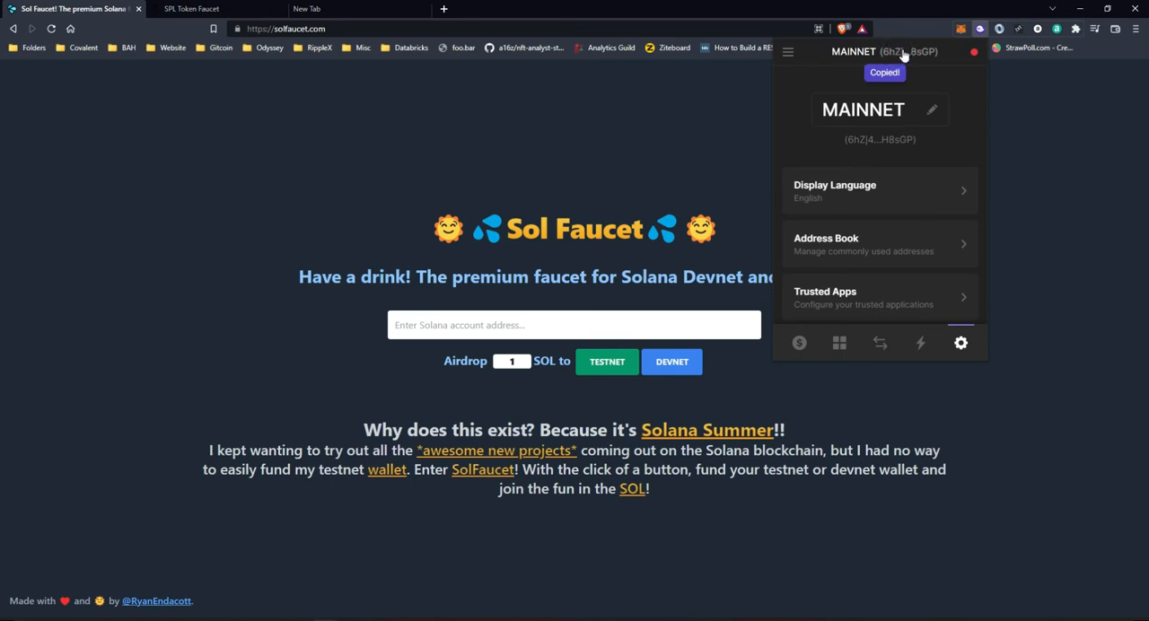
pyautogui.click(575, 325)
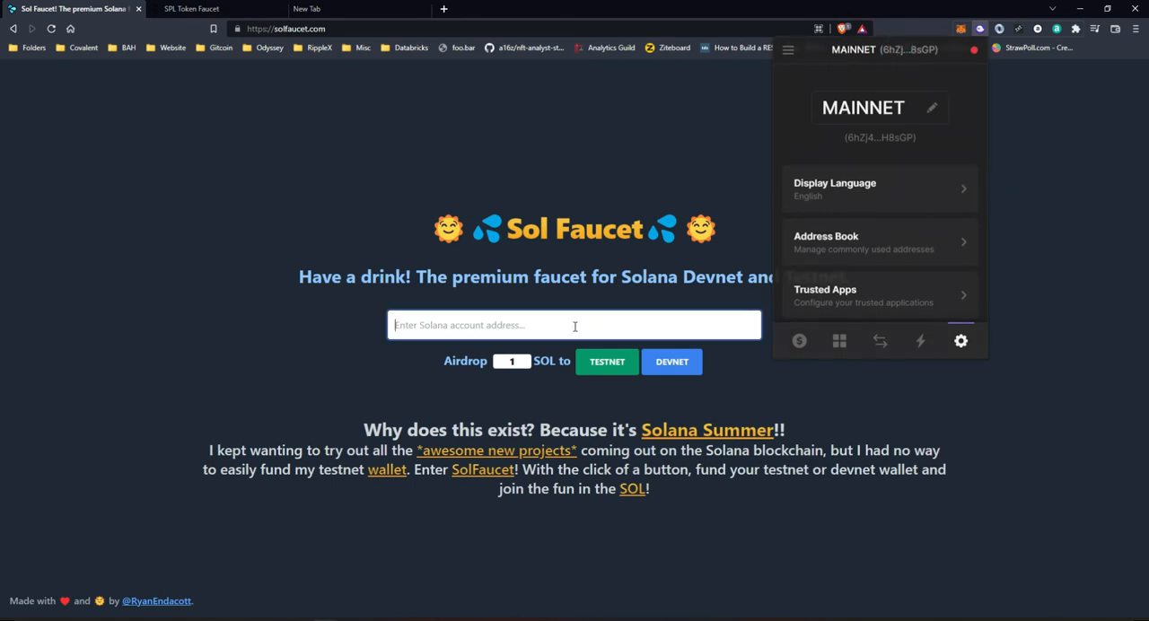
pyautogui.rightClick(470, 325)
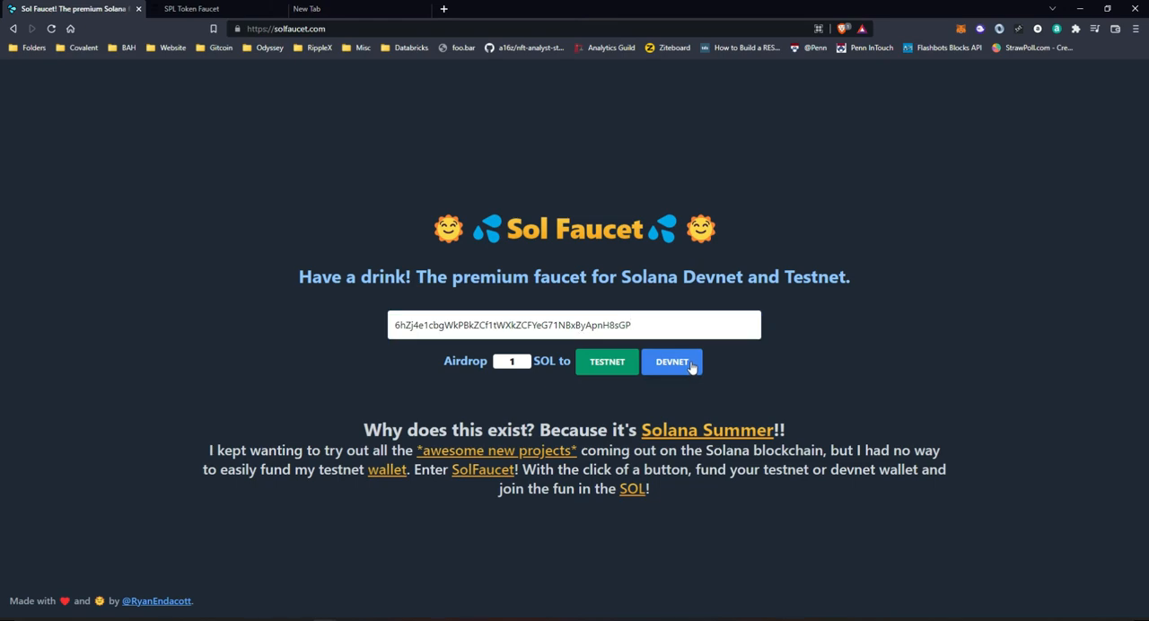
pyautogui.click(672, 361)
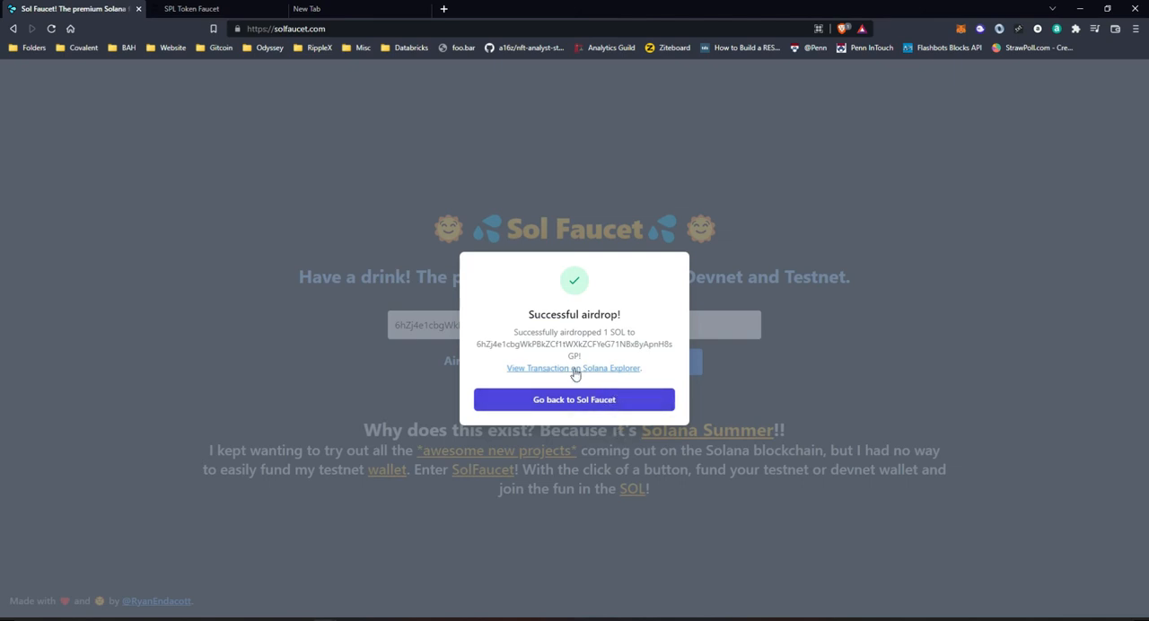
# Step: Verify the 1 SOL transfer in Solana Explorer and Phantom, then move to the SPL Token Faucet page
pyautogui.click(575, 368)
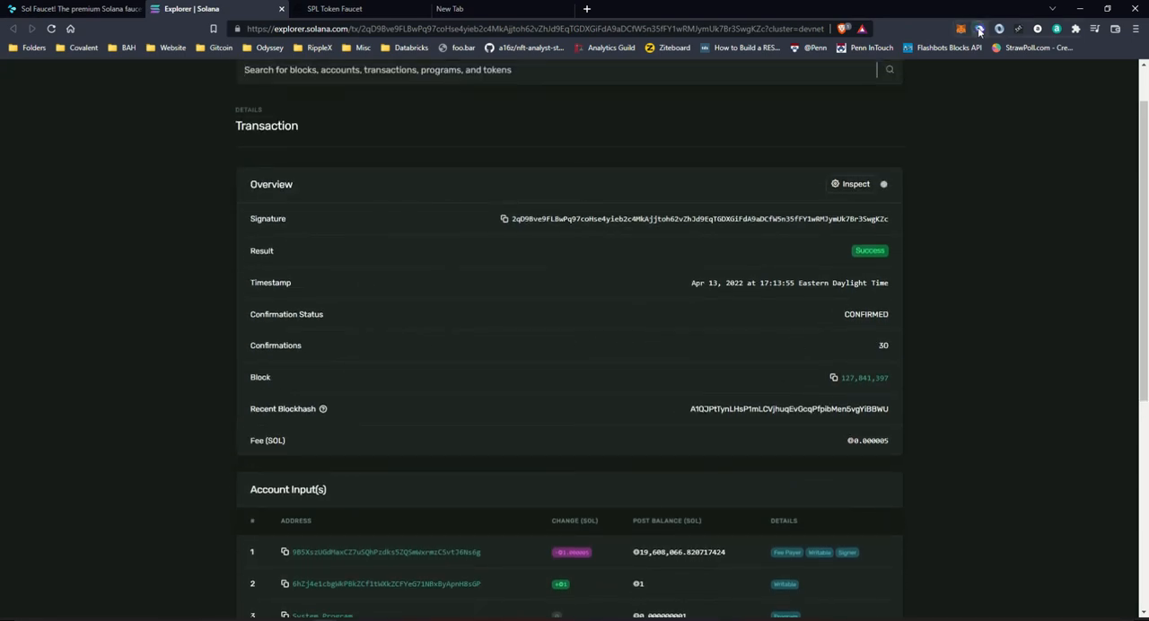
pyautogui.click(981, 29)
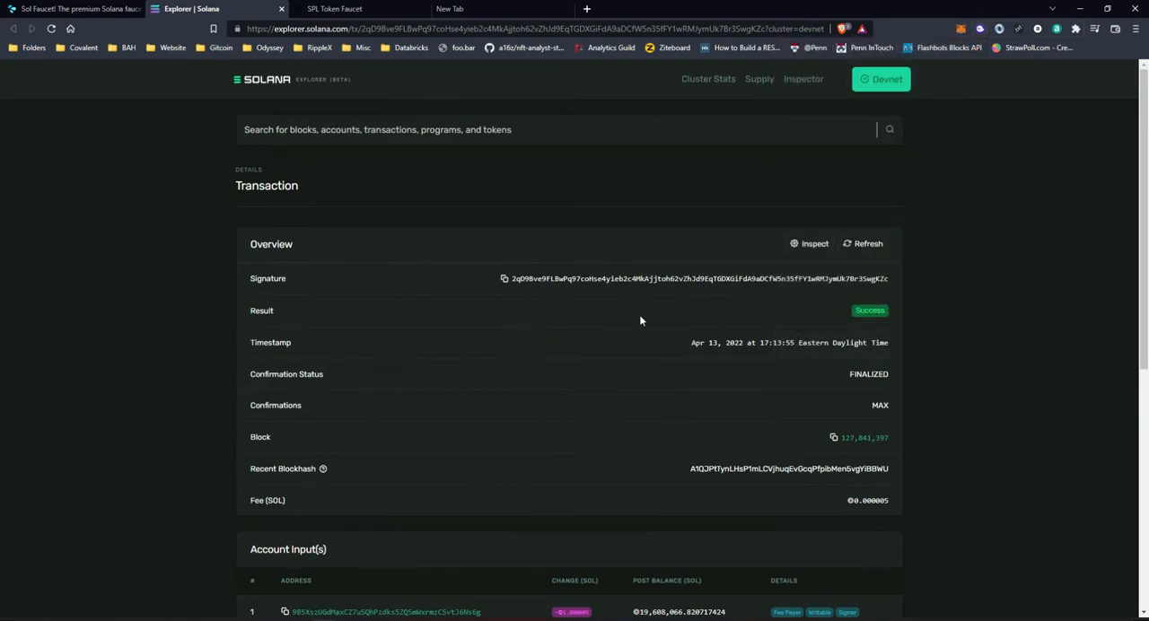
pyautogui.scroll(-3)
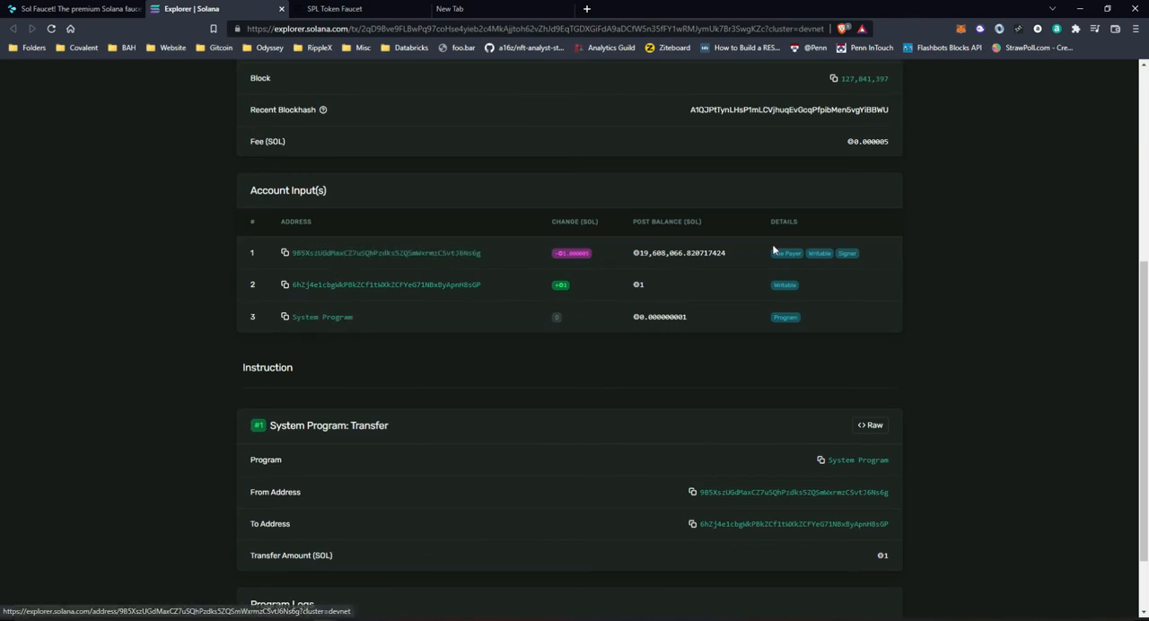
pyautogui.click(981, 29)
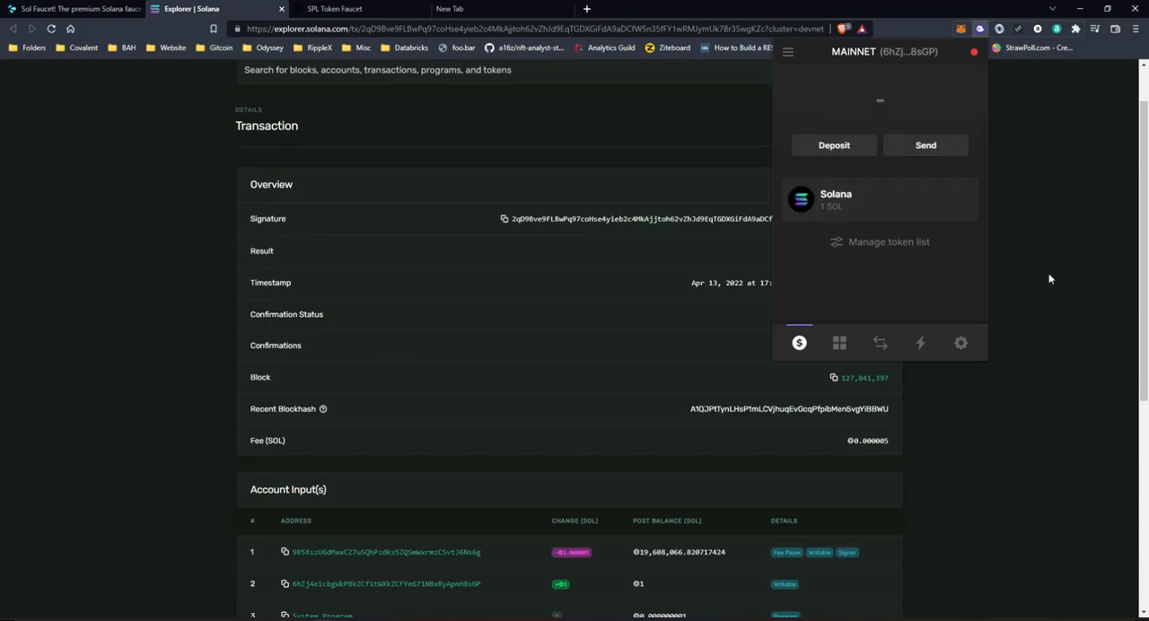
pyautogui.click(334, 9)
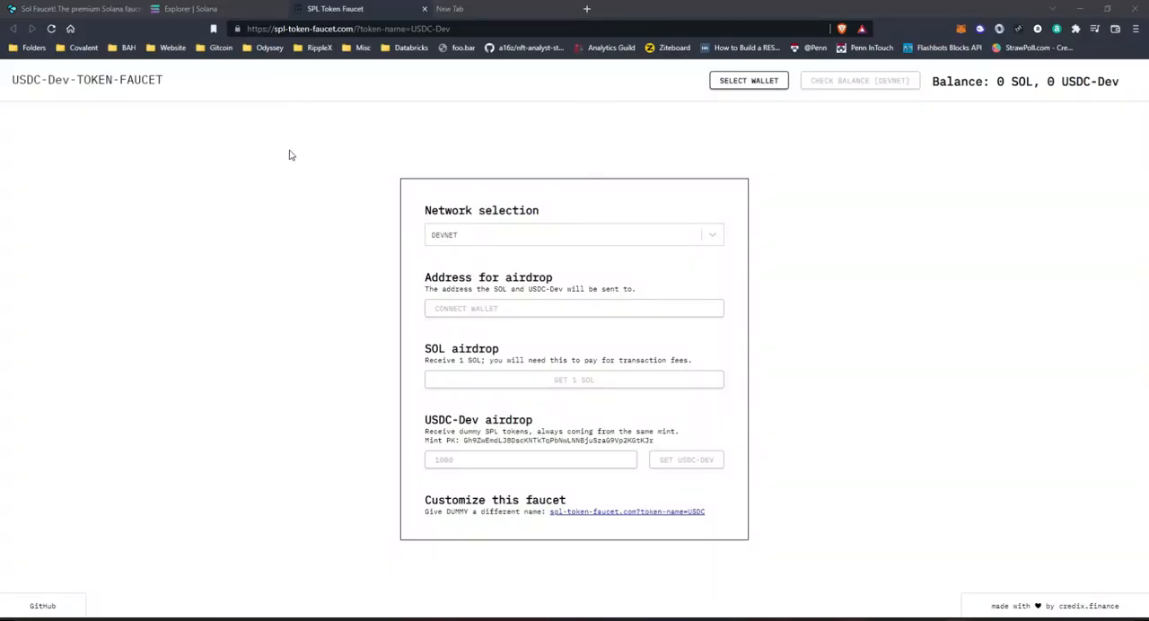
pyautogui.moveTo(327, 154)
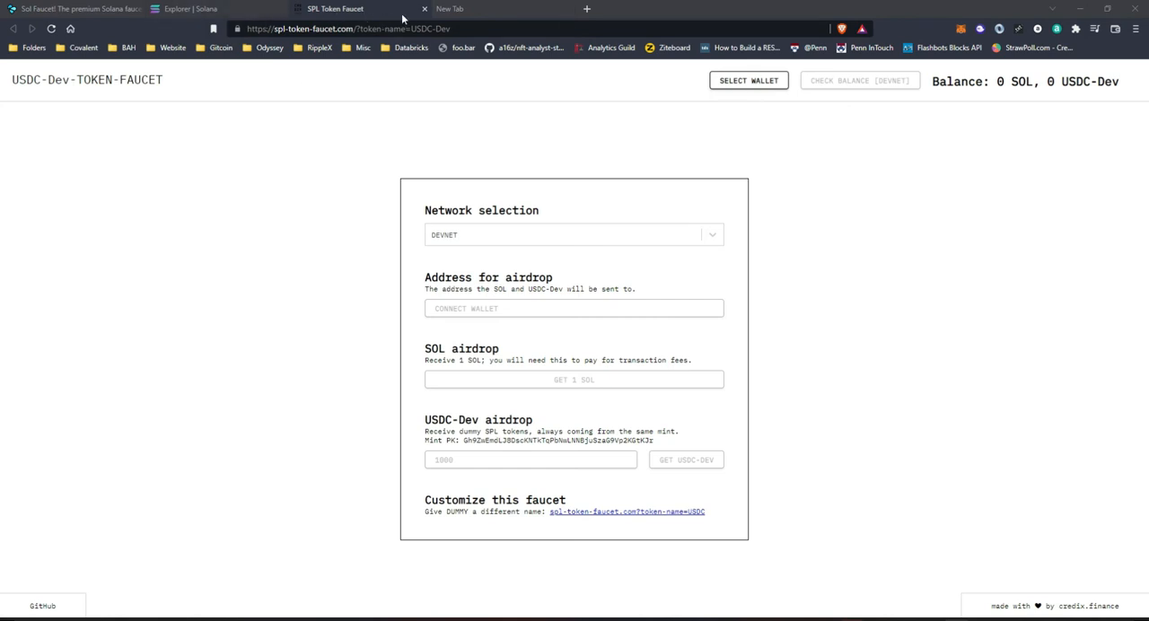
pyautogui.moveTo(643, 120)
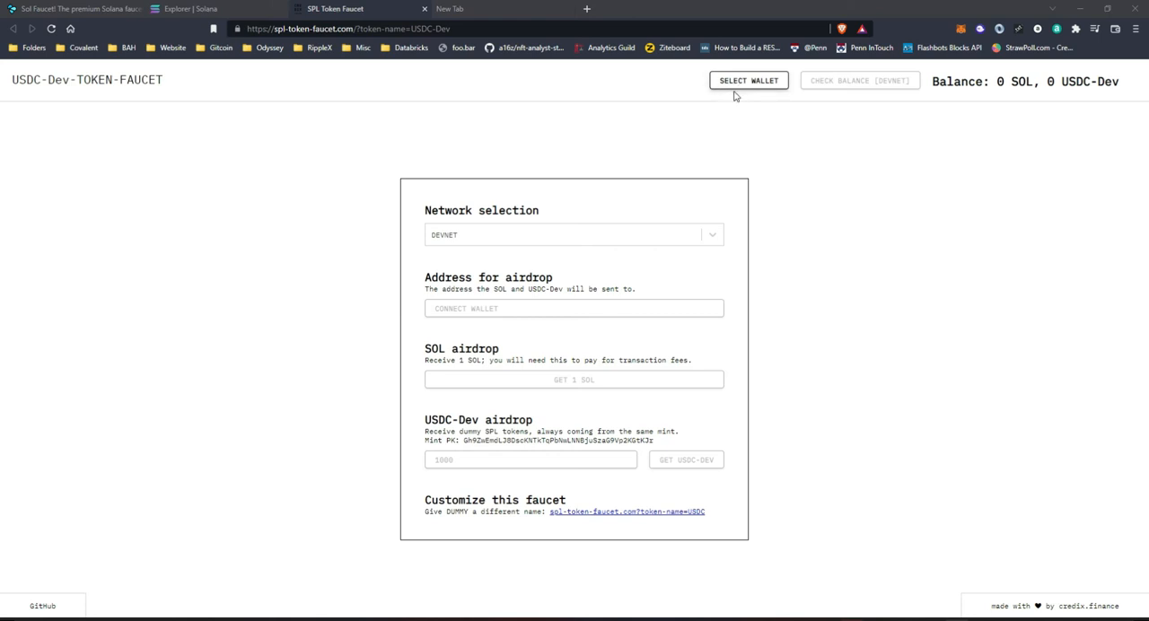
pyautogui.moveTo(495, 235)
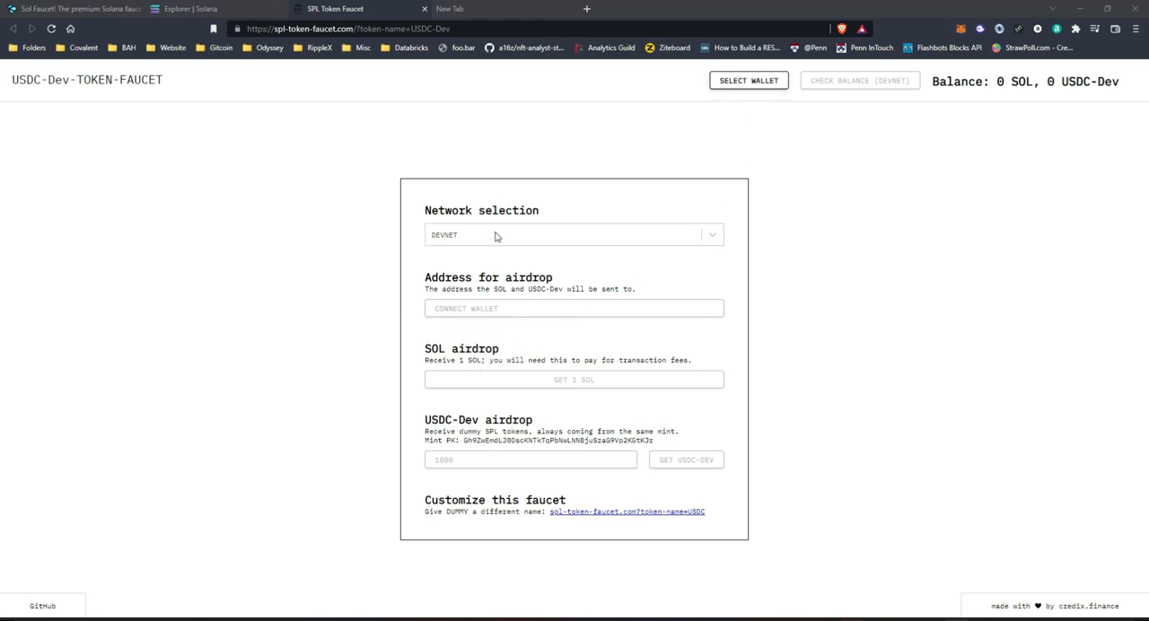
pyautogui.click(575, 234)
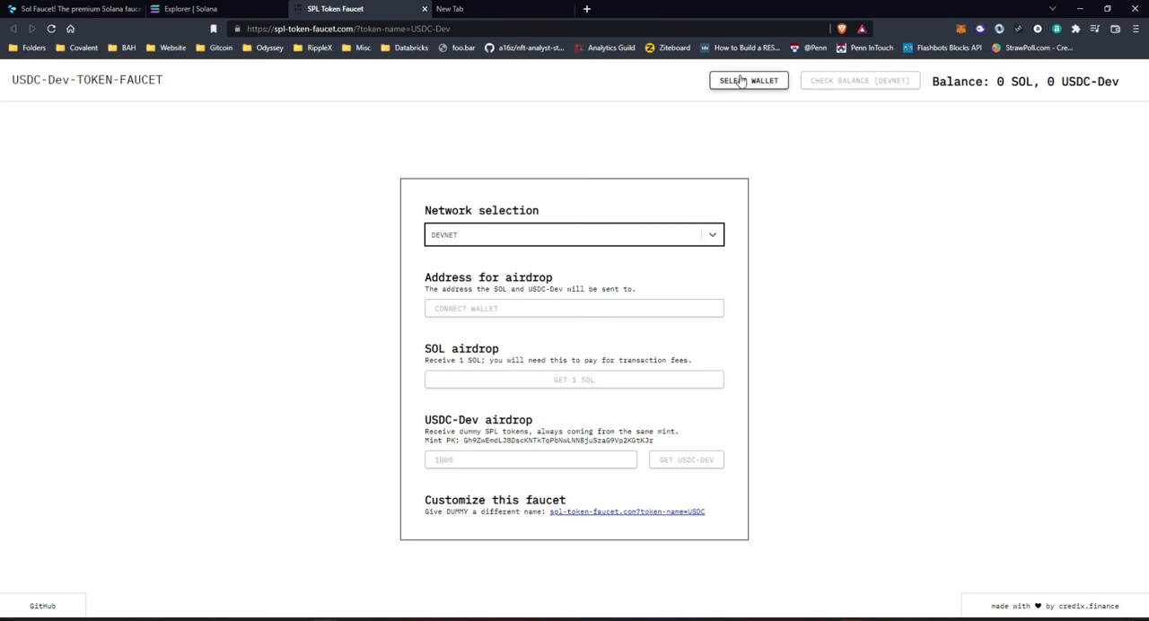
pyautogui.moveTo(474, 374)
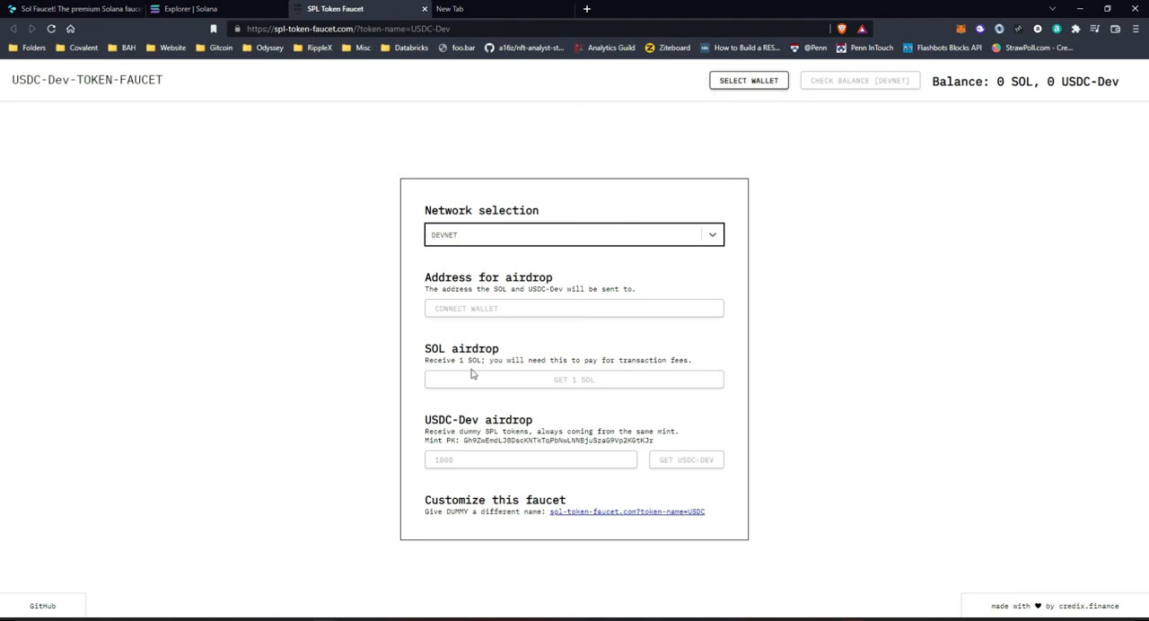
pyautogui.moveTo(749, 80)
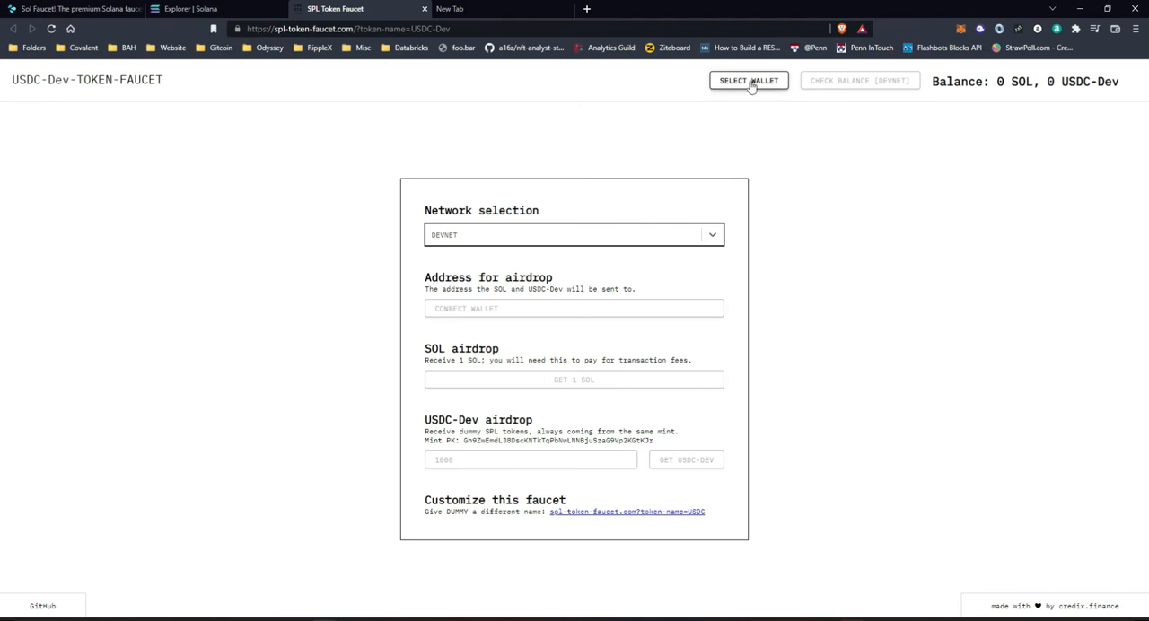
# Step: Connect the Phantom wallet to SPL Token Faucet, filling its address and 1 SOL balance
pyautogui.click(749, 81)
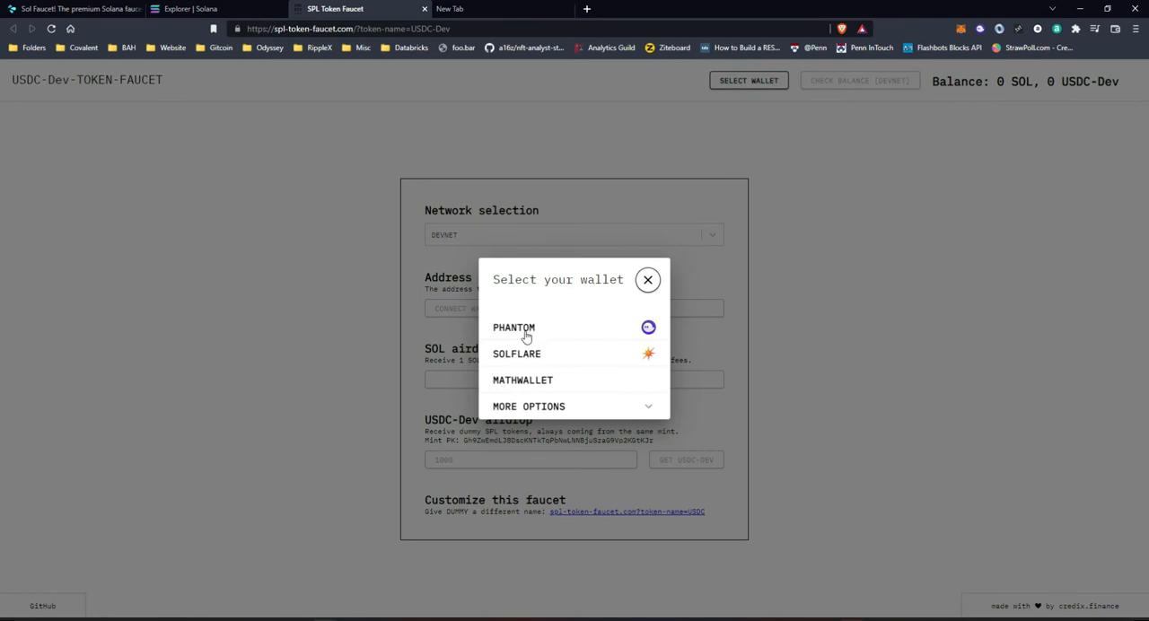
pyautogui.click(528, 406)
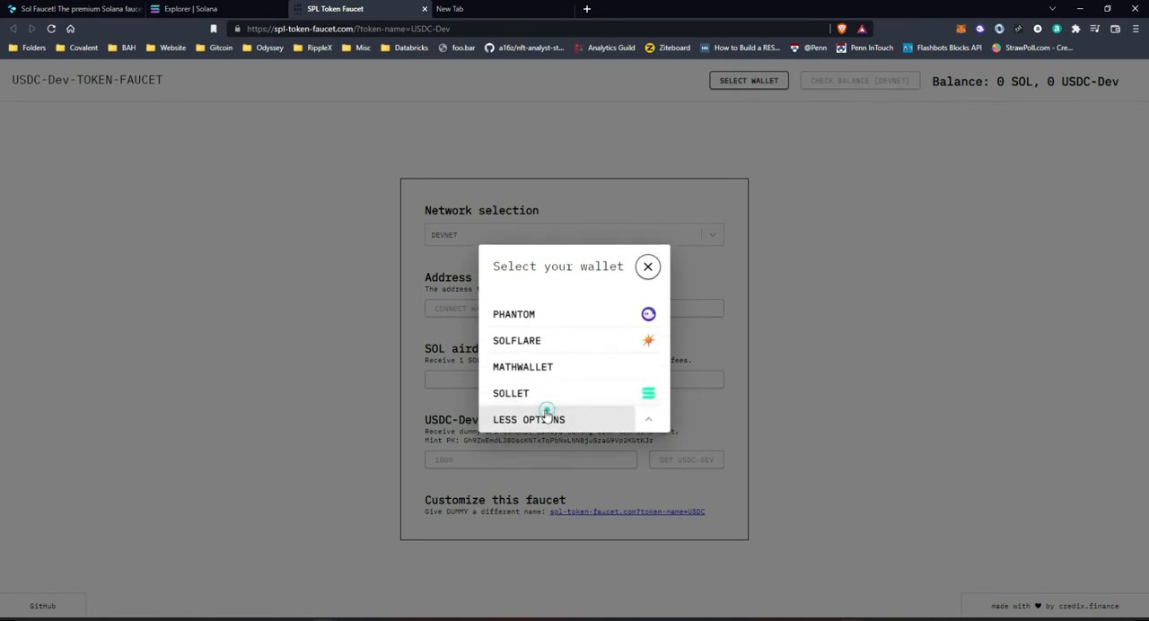
pyautogui.moveTo(548, 327)
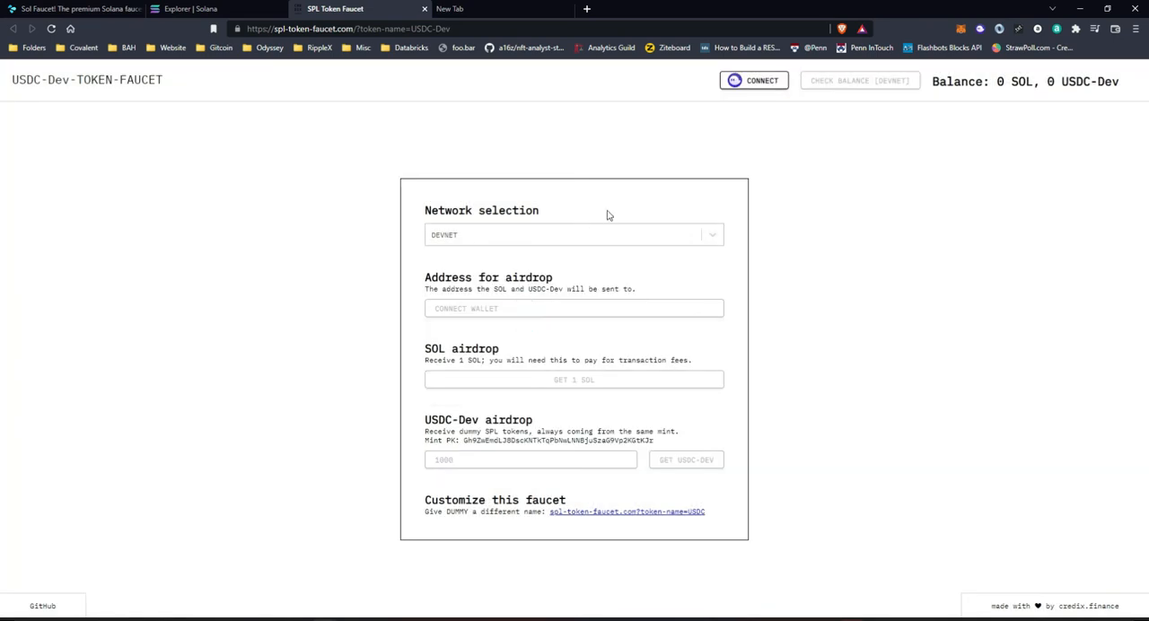
pyautogui.click(754, 79)
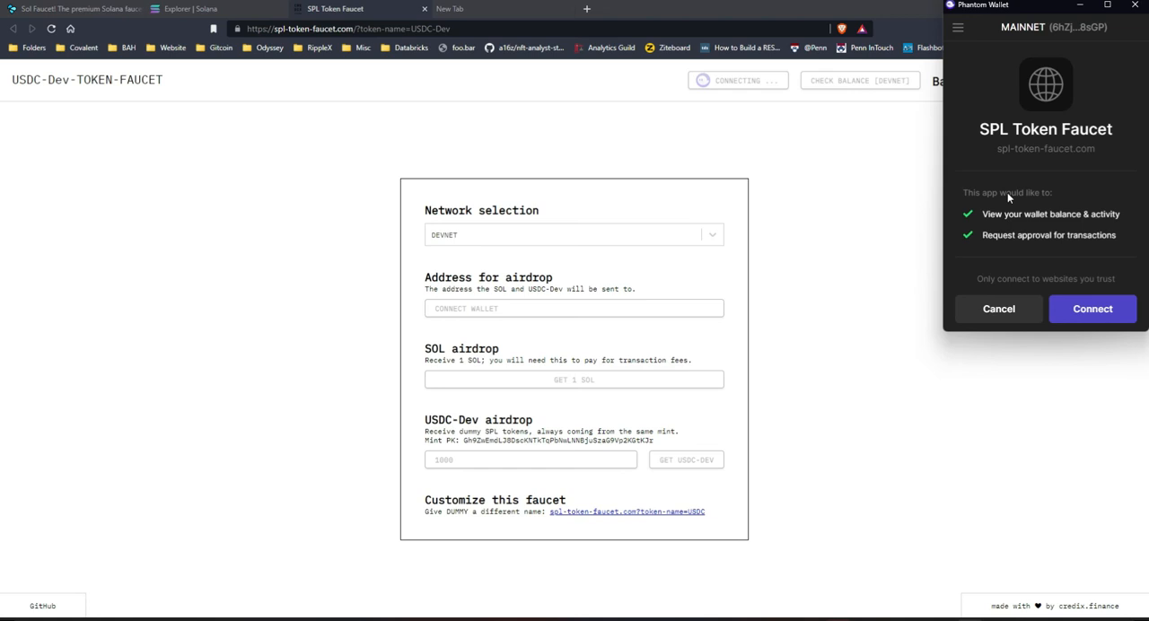
pyautogui.moveTo(1117, 235)
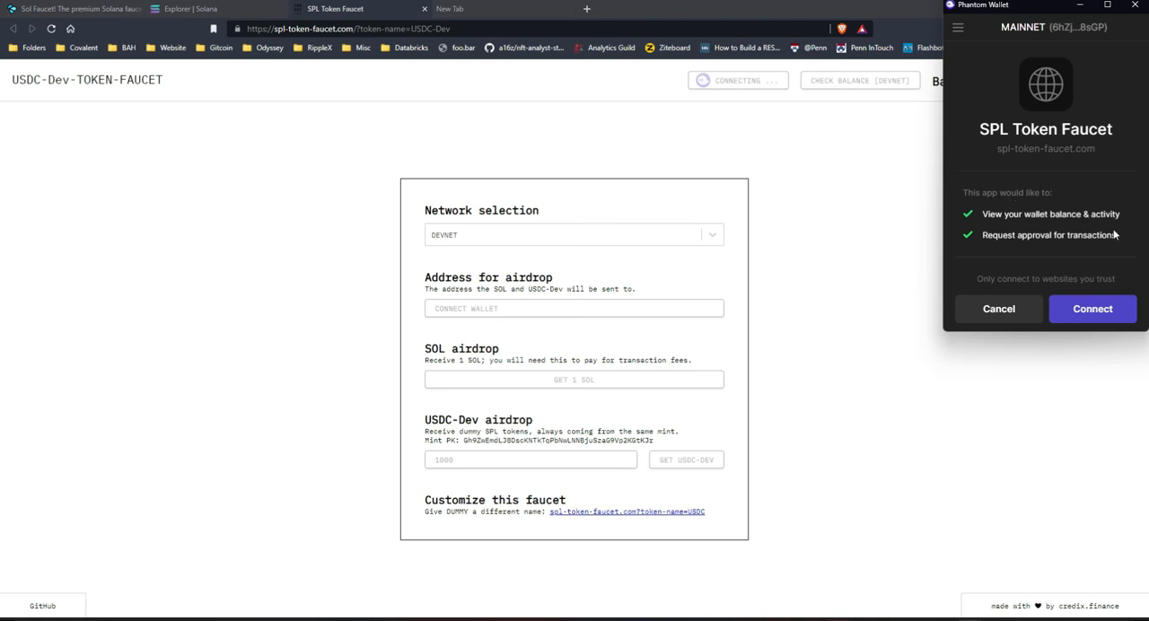
pyautogui.moveTo(984, 309)
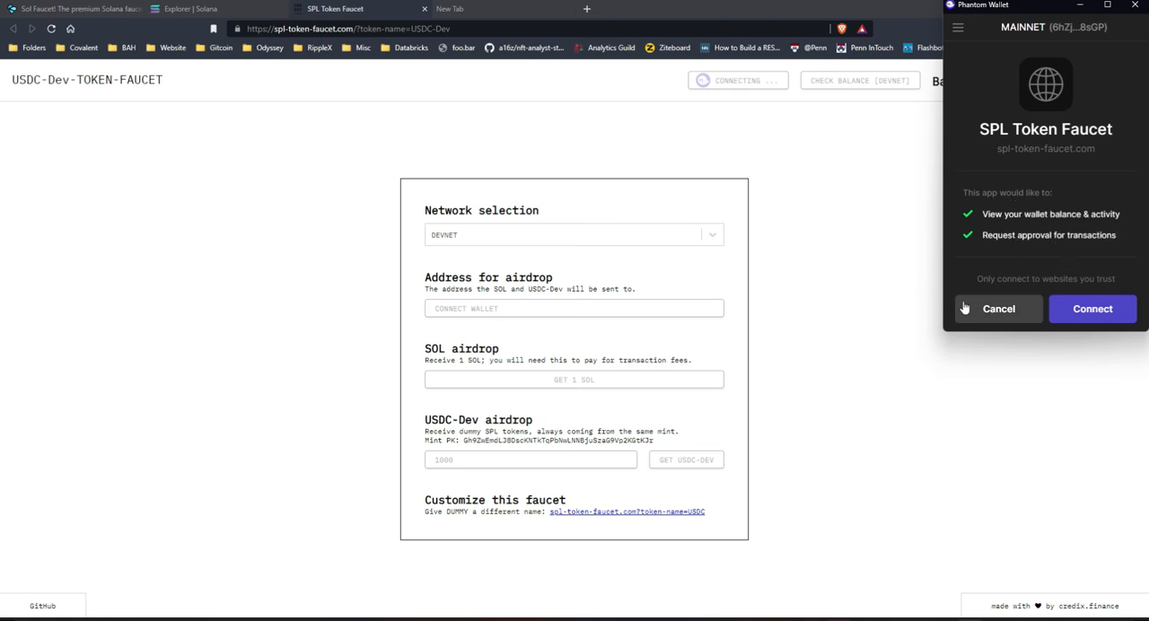
pyautogui.click(1092, 309)
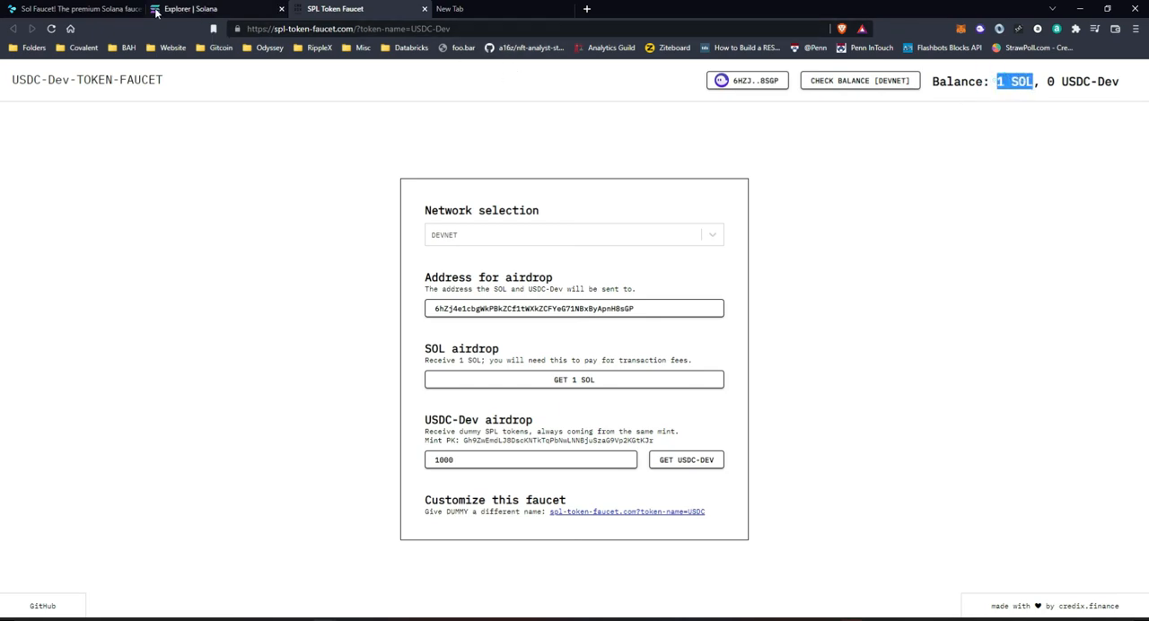
# Step: Airdrop another 1 SOL from the faucet and confirm the transaction in Explorer, reaching 2 SOL
pyautogui.click(215, 7)
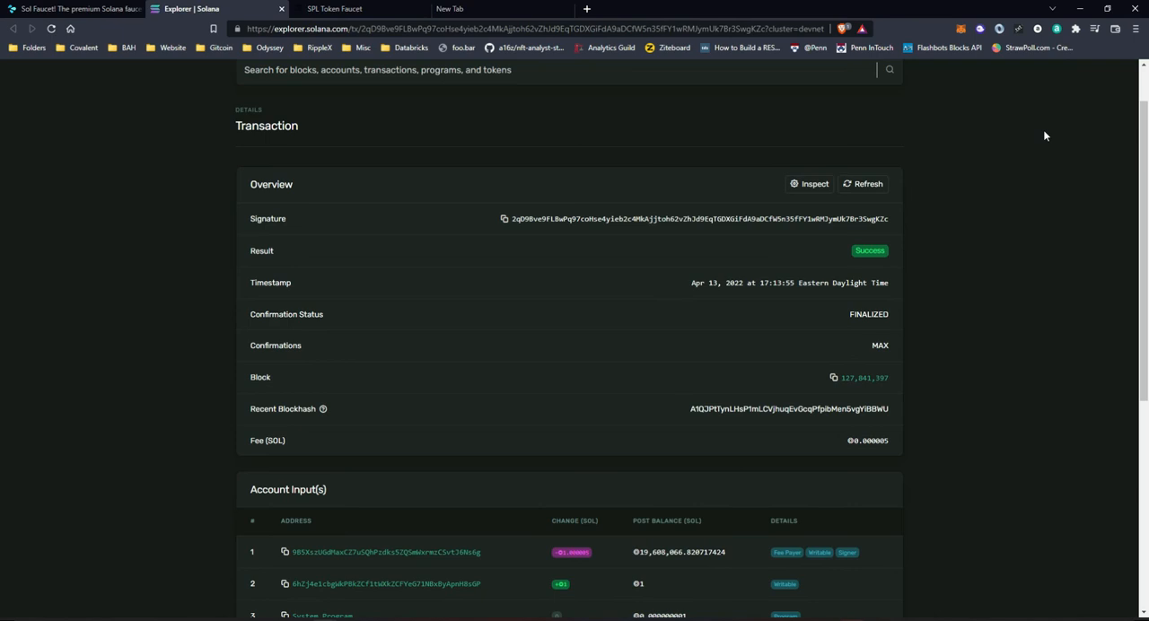
pyautogui.click(334, 9)
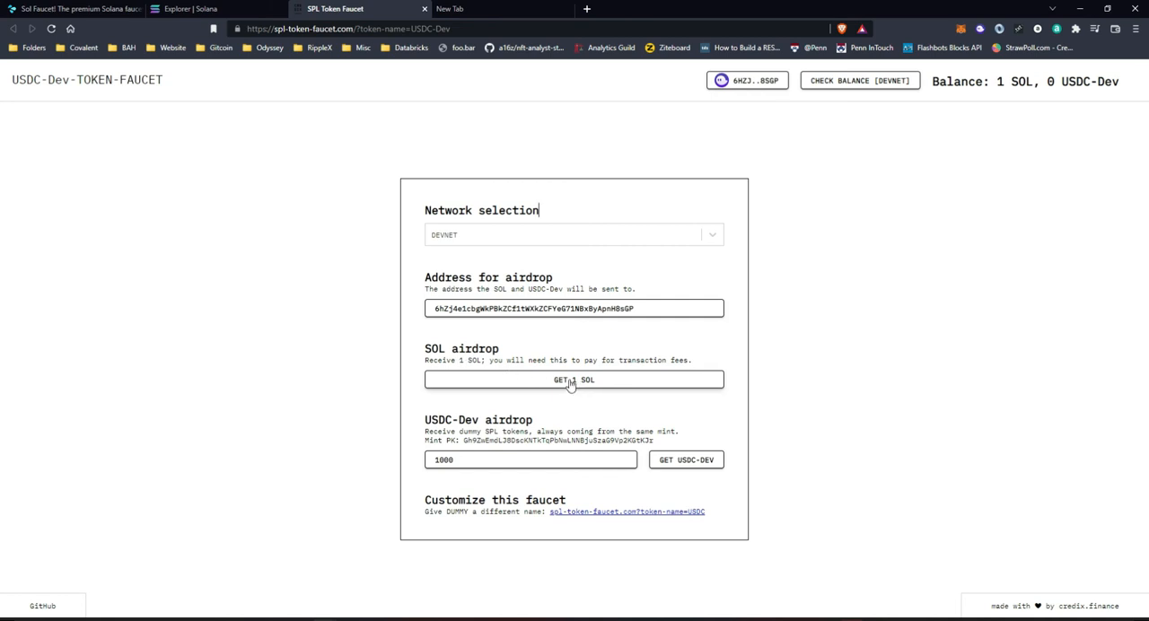
pyautogui.click(575, 379)
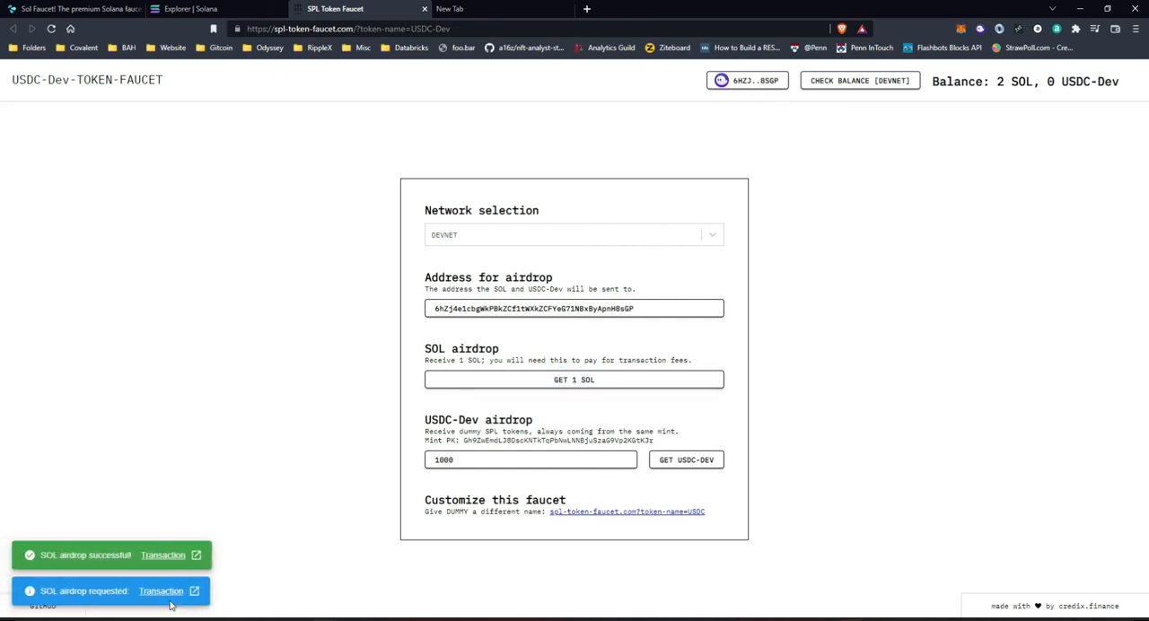
pyautogui.click(162, 591)
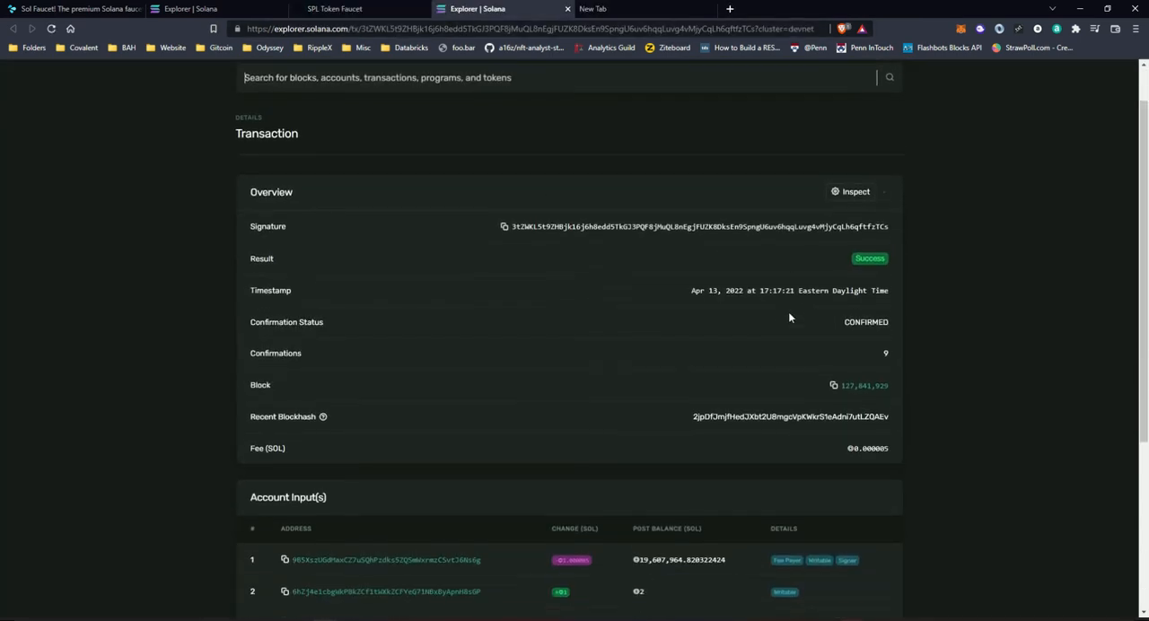
pyautogui.scroll(-3)
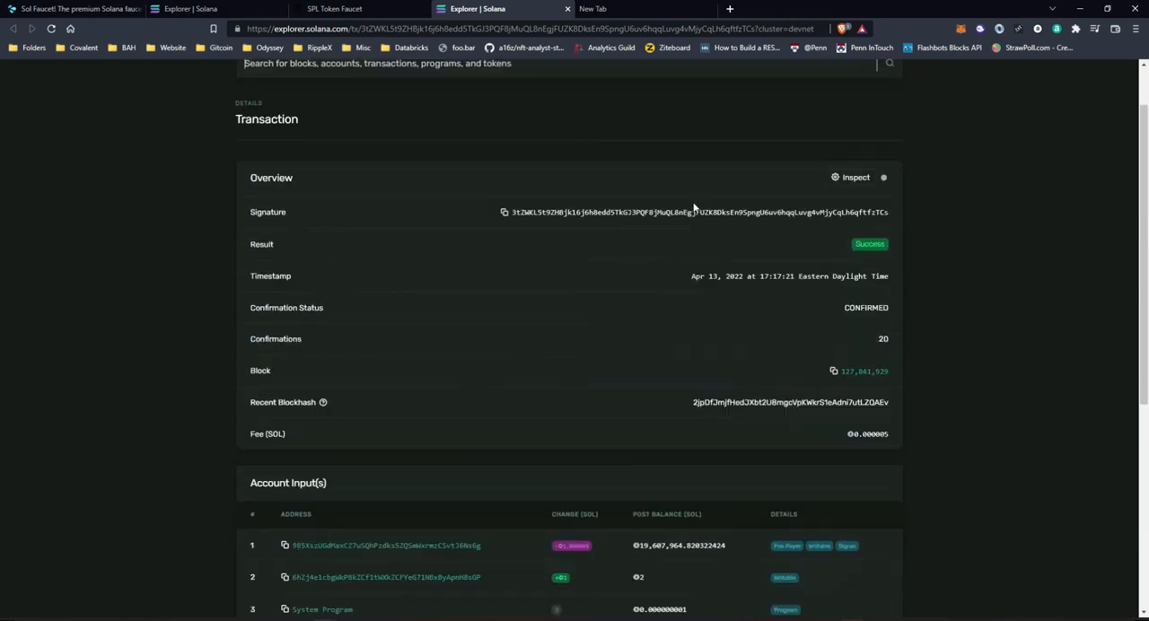
pyautogui.click(334, 7)
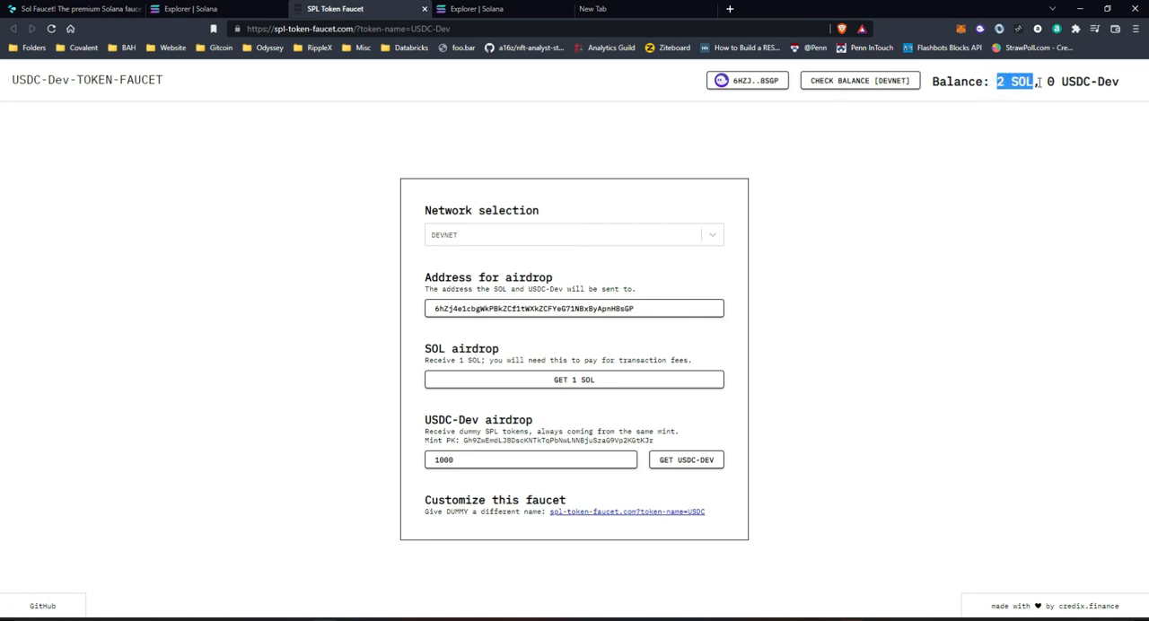
# Step: Request a 1000 USDC-Dev airdrop and approve the transaction in Phantom
pyautogui.click(962, 29)
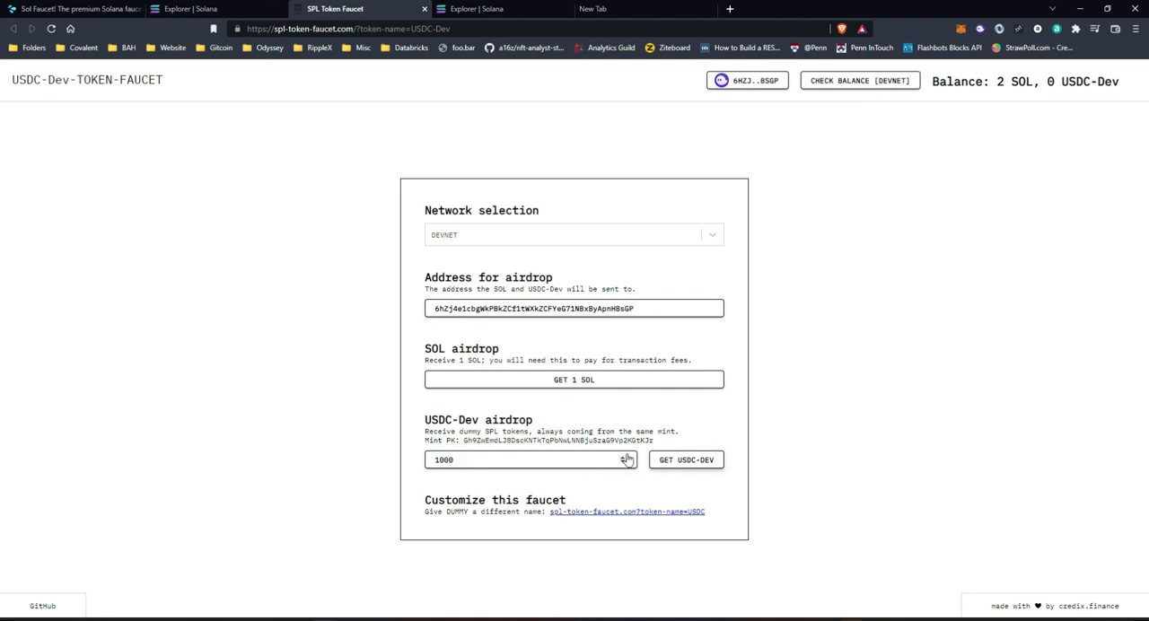
pyautogui.click(530, 460)
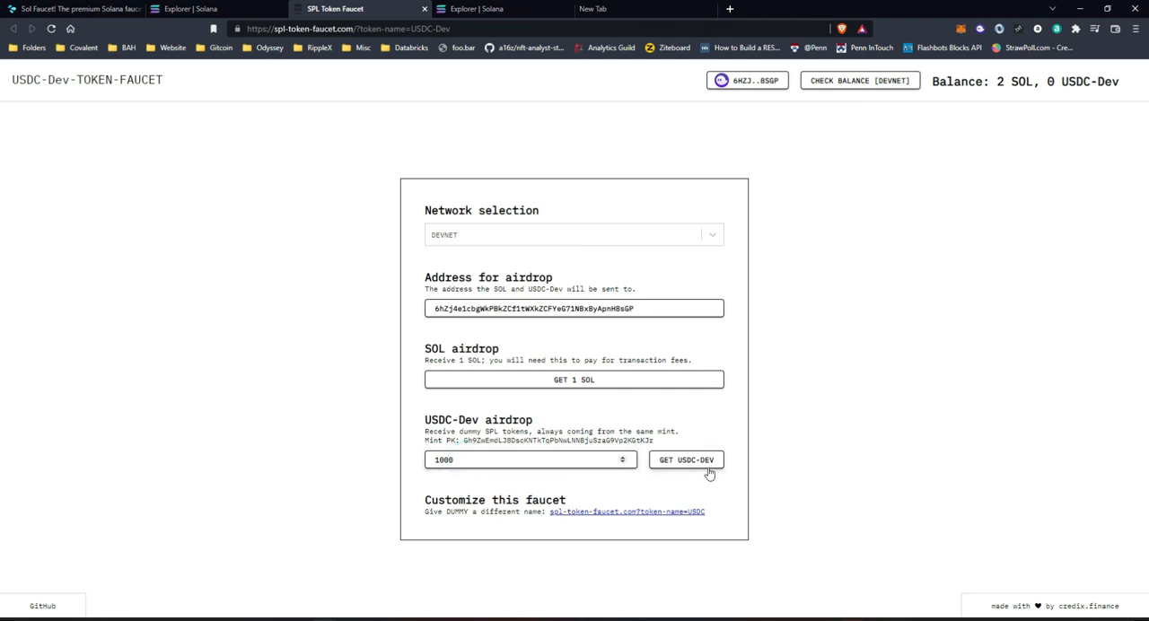
pyautogui.click(686, 460)
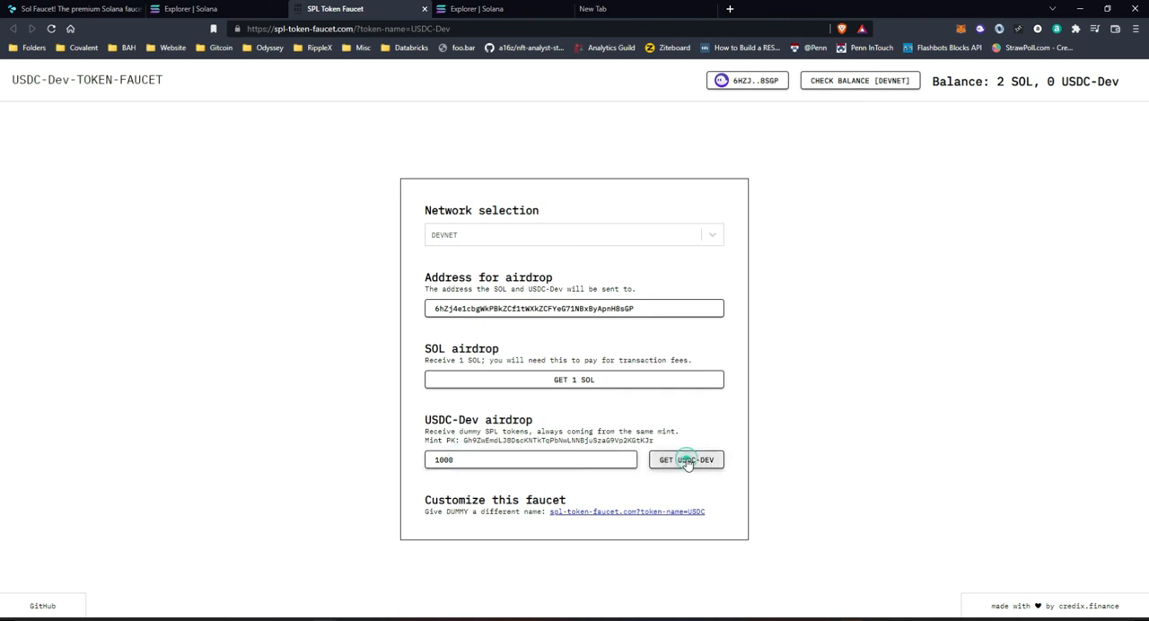
pyautogui.click(686, 460)
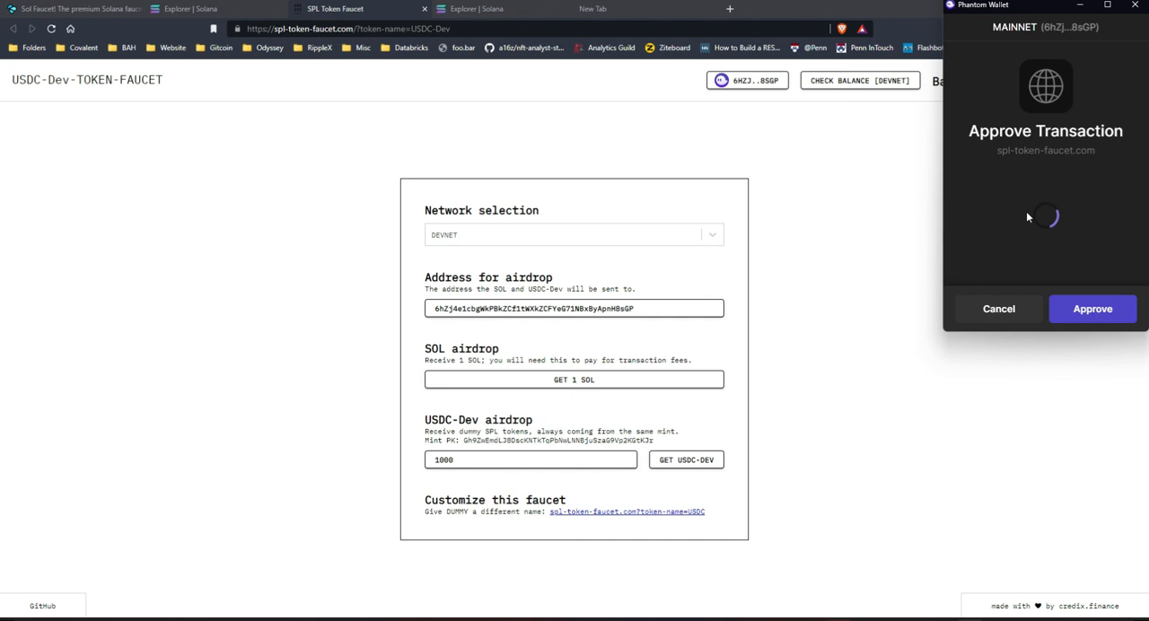
pyautogui.click(1092, 309)
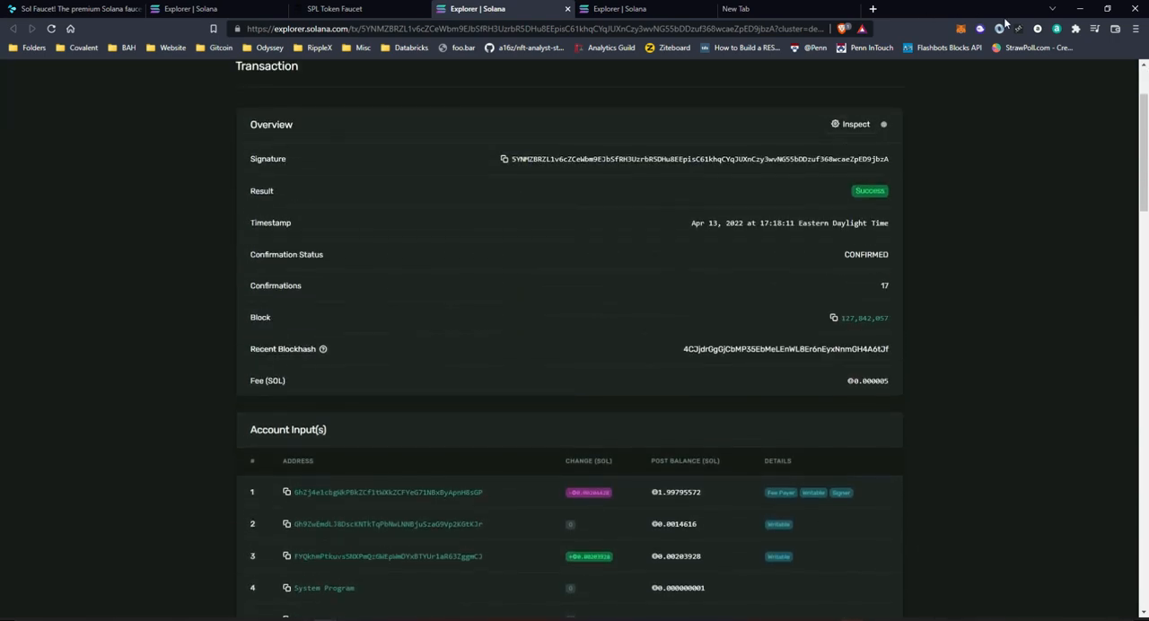
# Step: Enable the Unknown Token in Phantom's token list and confirm its 1,000 balance
pyautogui.click(980, 29)
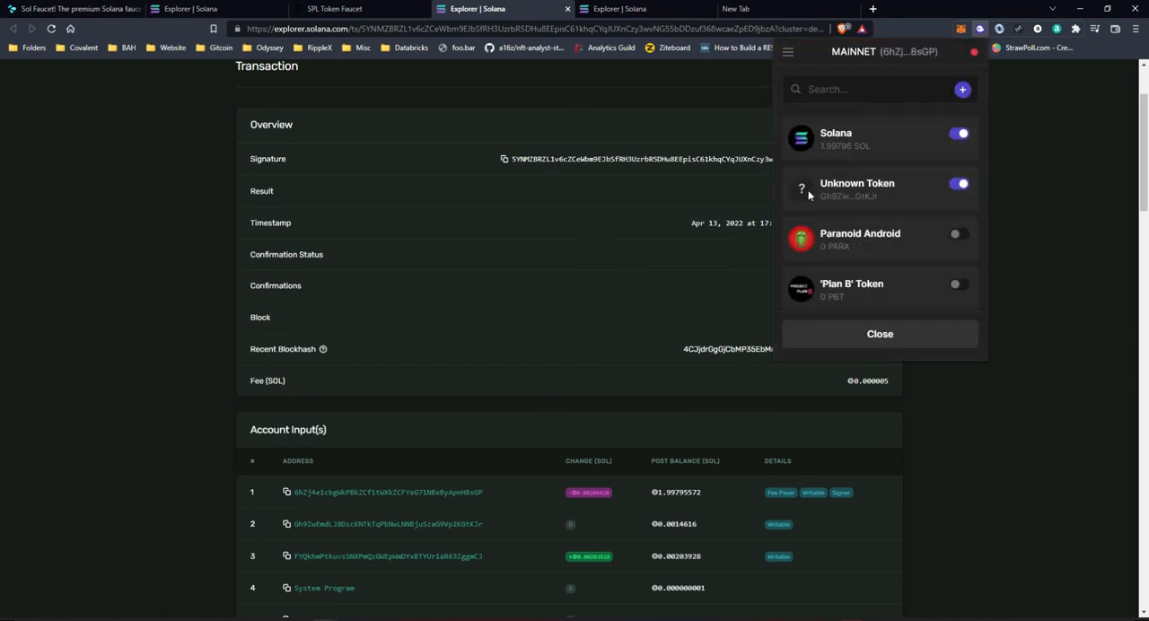
pyautogui.moveTo(826, 203)
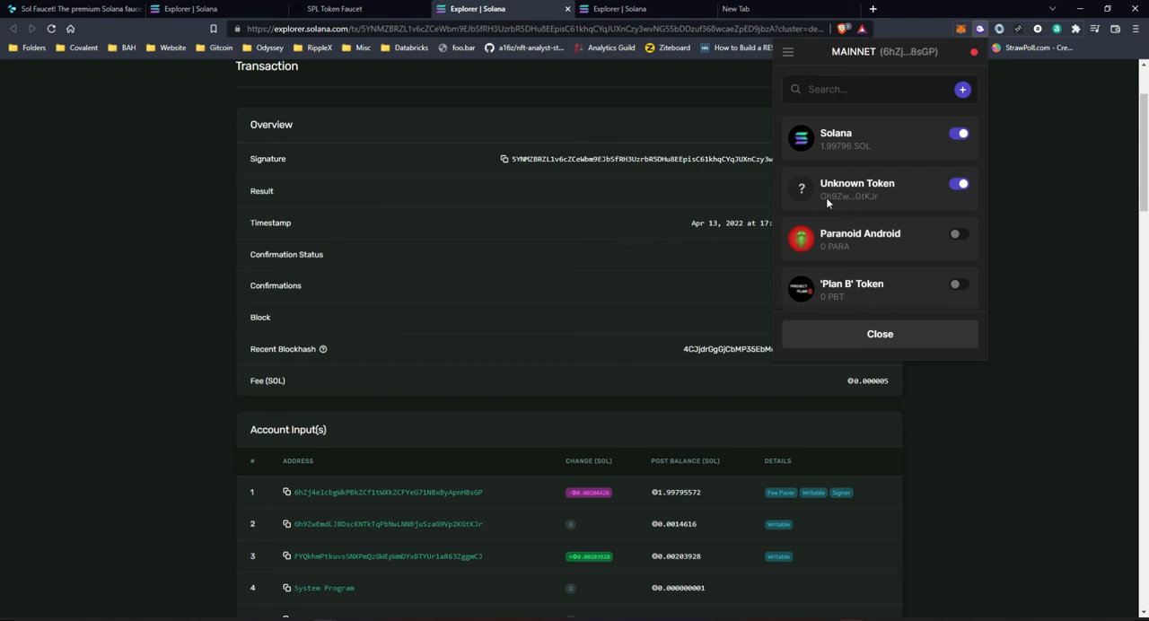
pyautogui.moveTo(797, 192)
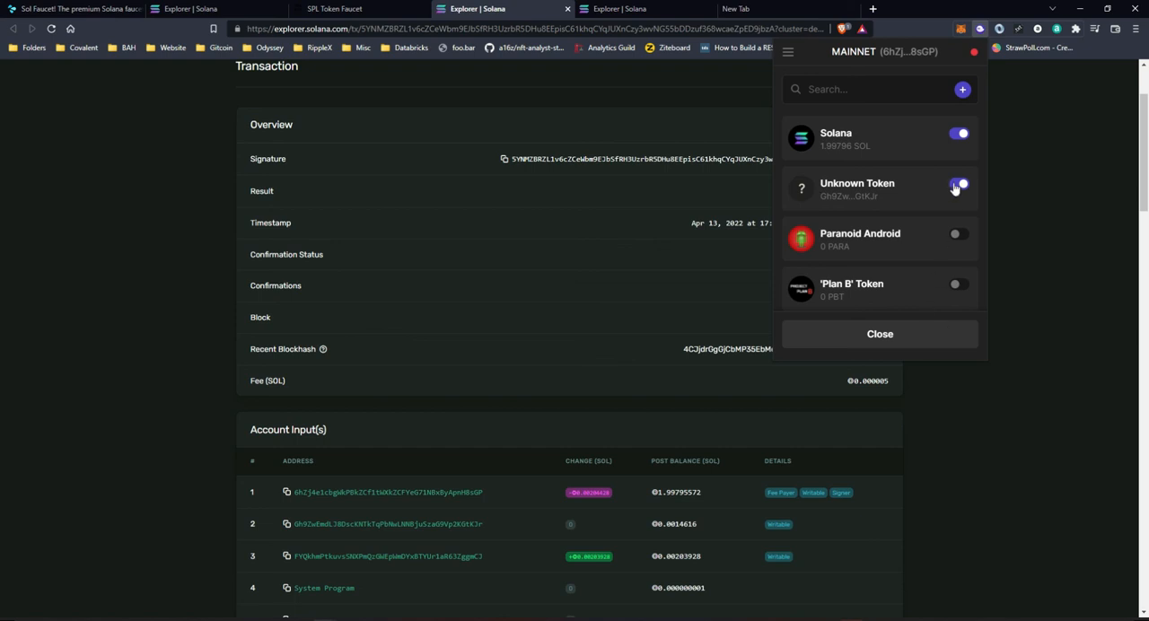
pyautogui.click(959, 183)
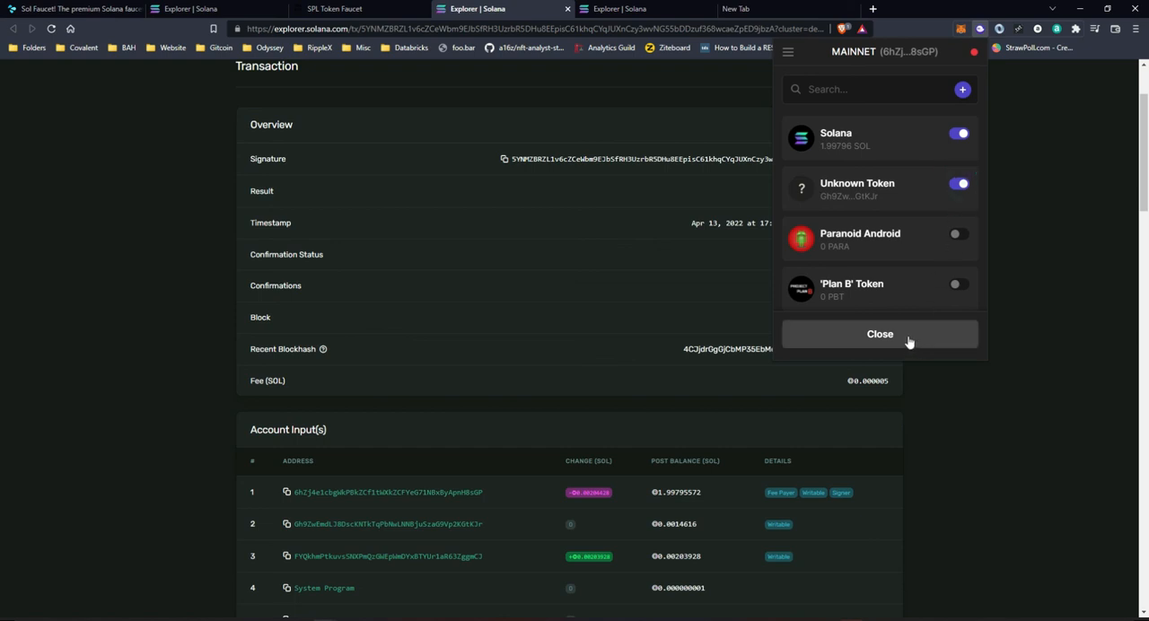
pyautogui.click(880, 334)
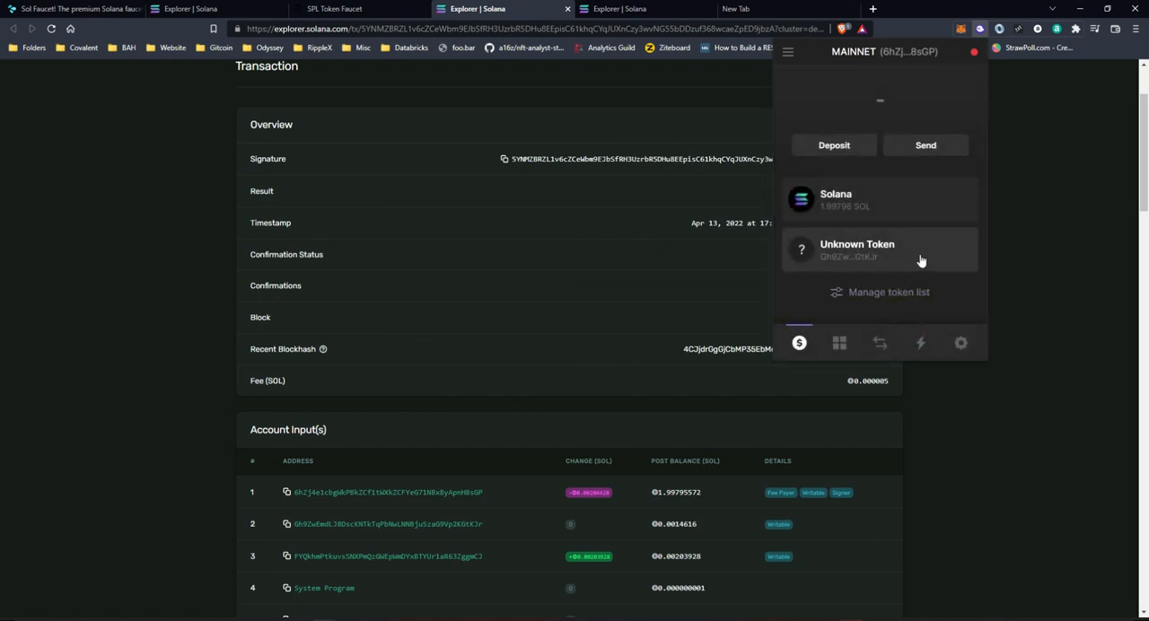
pyautogui.click(857, 250)
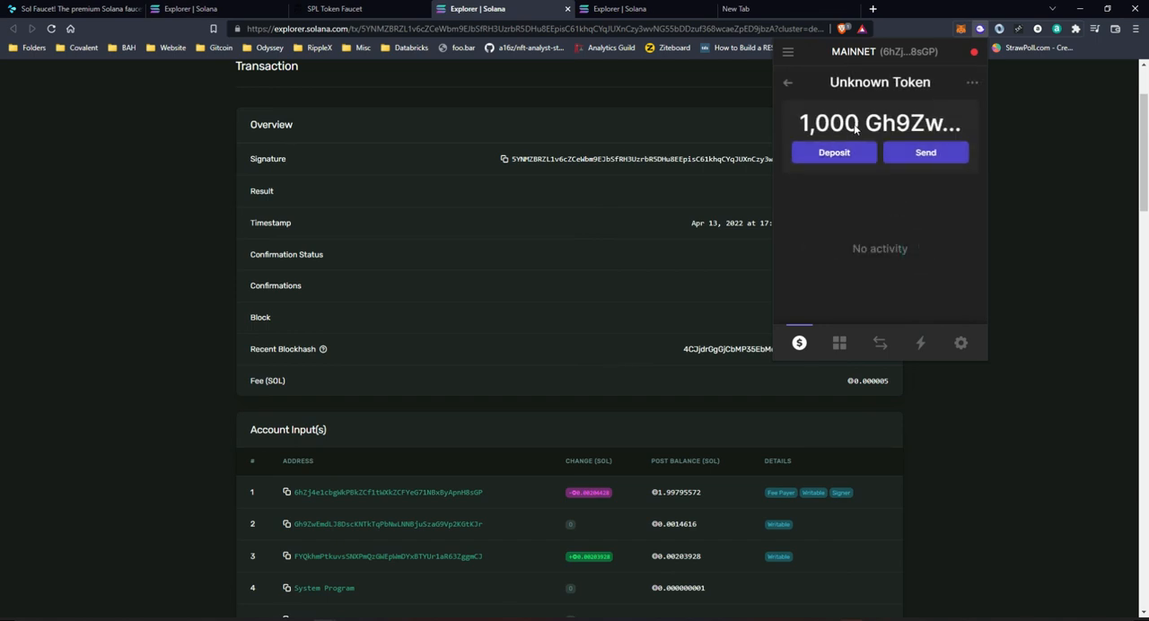
pyautogui.moveTo(869, 205)
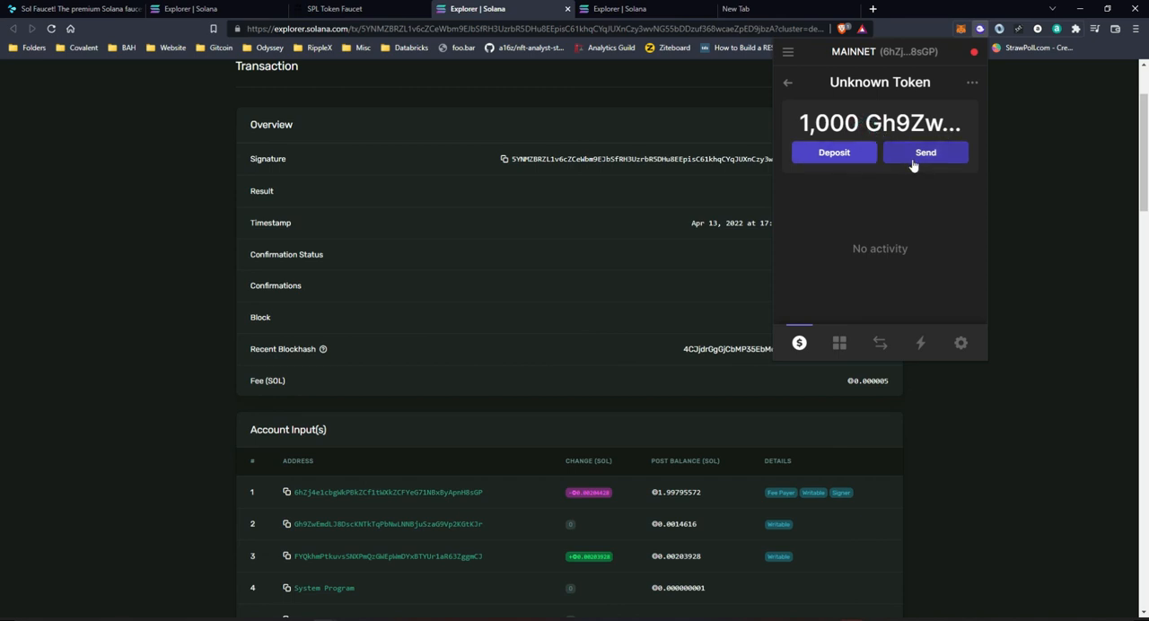
pyautogui.click(787, 83)
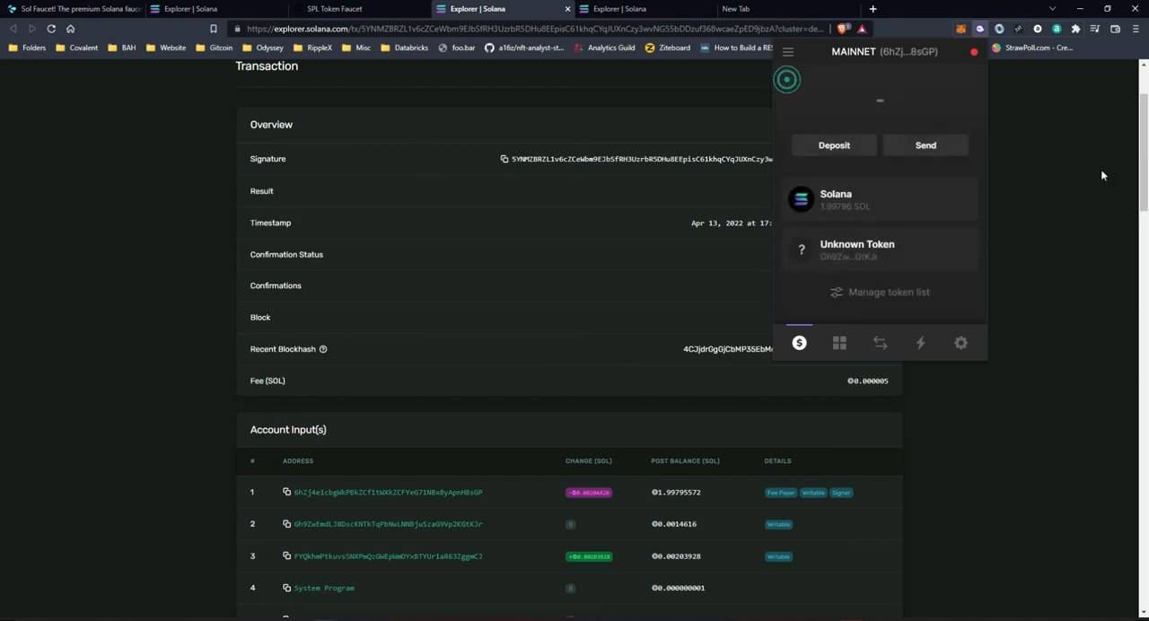
pyautogui.click(1103, 176)
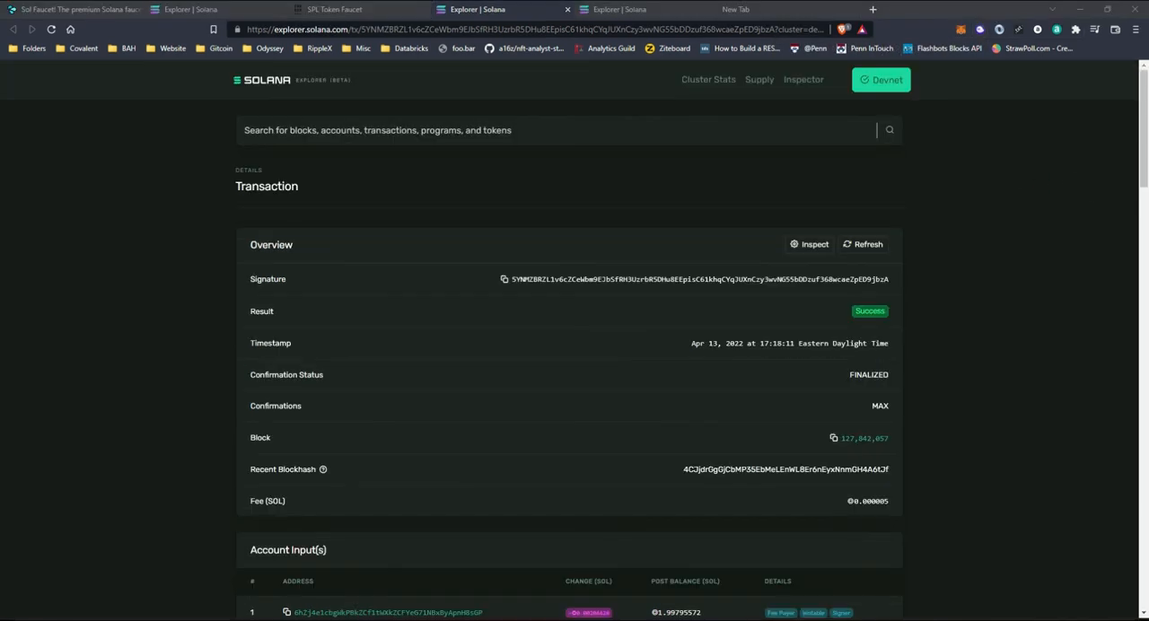